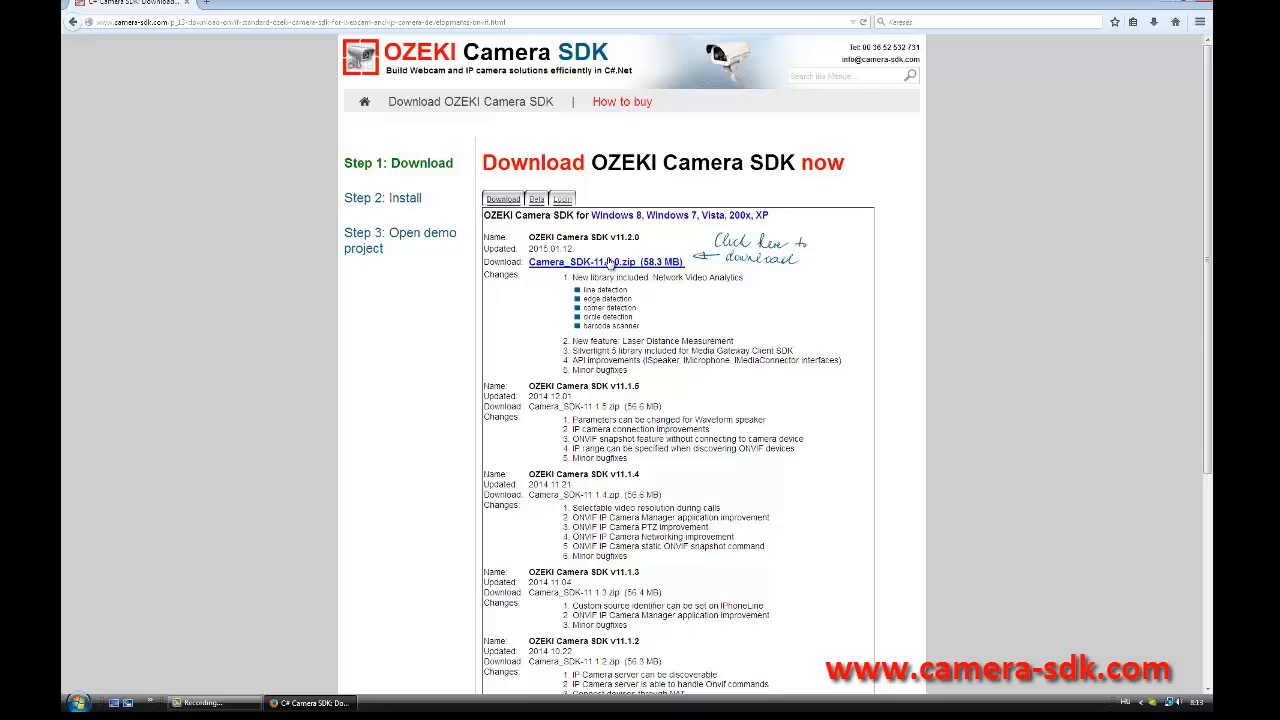
Request Camera_SDK-11.2.0.zip with name 'Test' and e-mail 'test', then open the downloaded installer
click(581, 261)
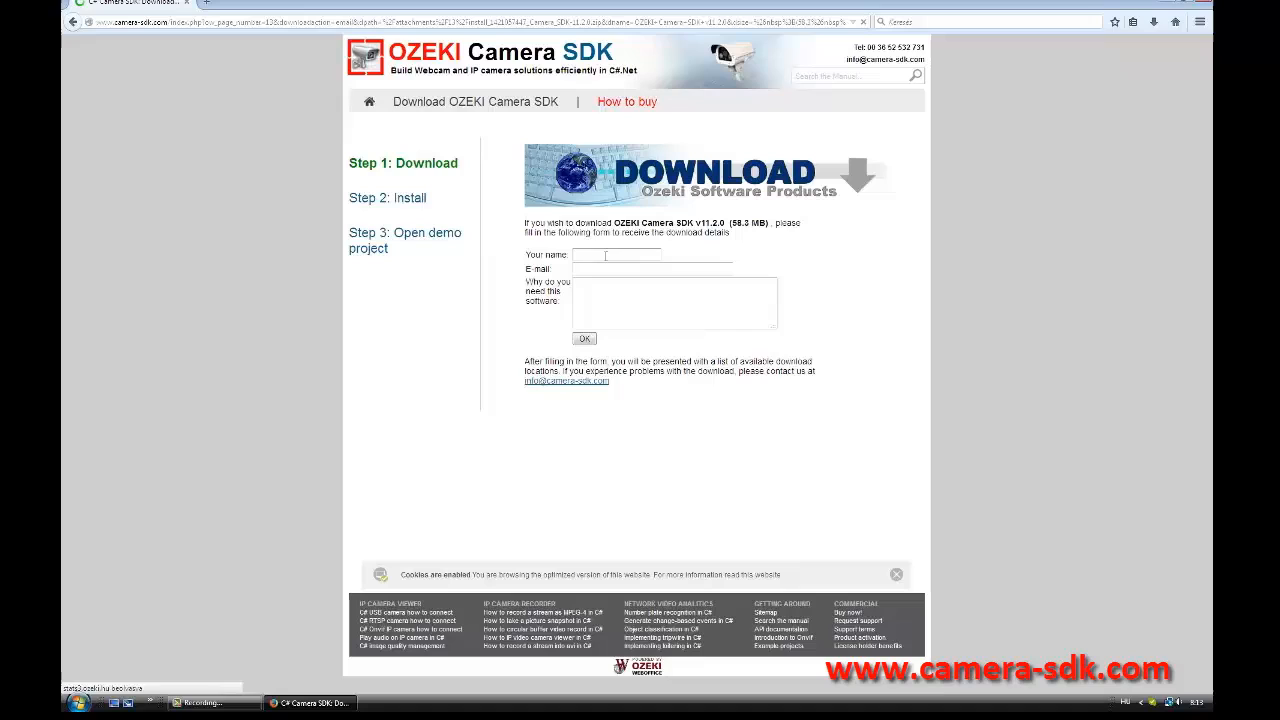
text(Test)
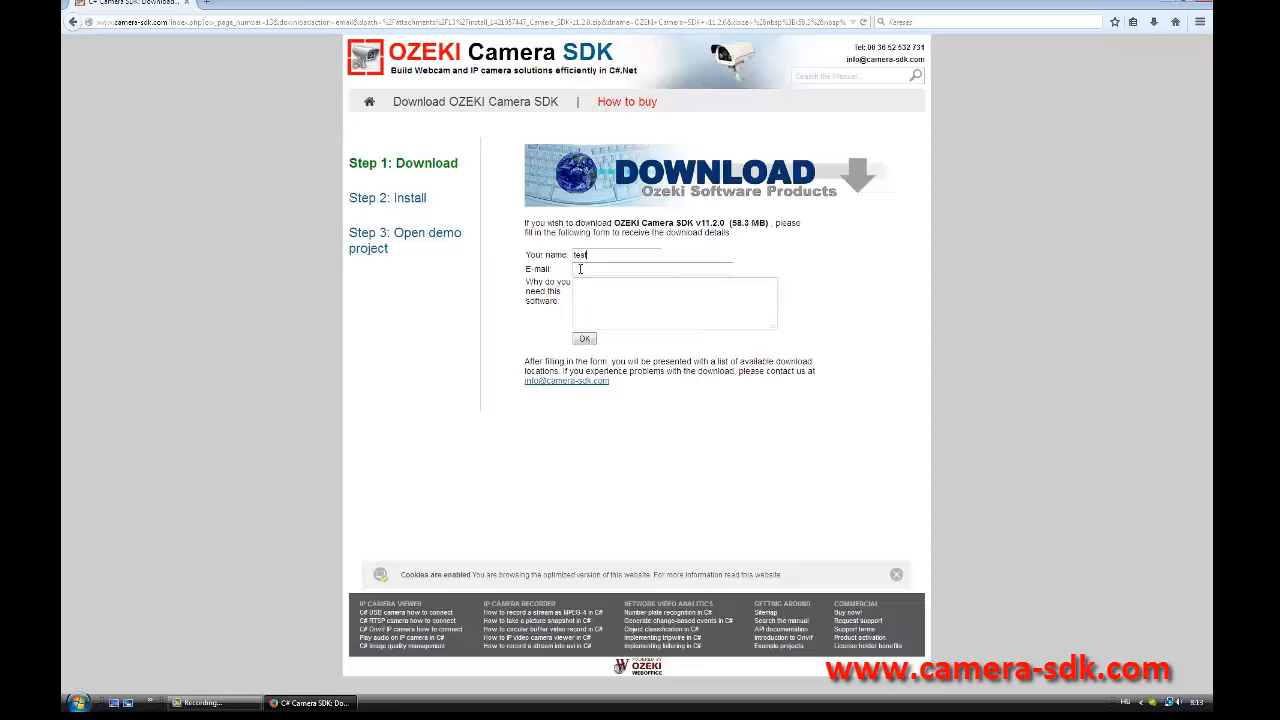
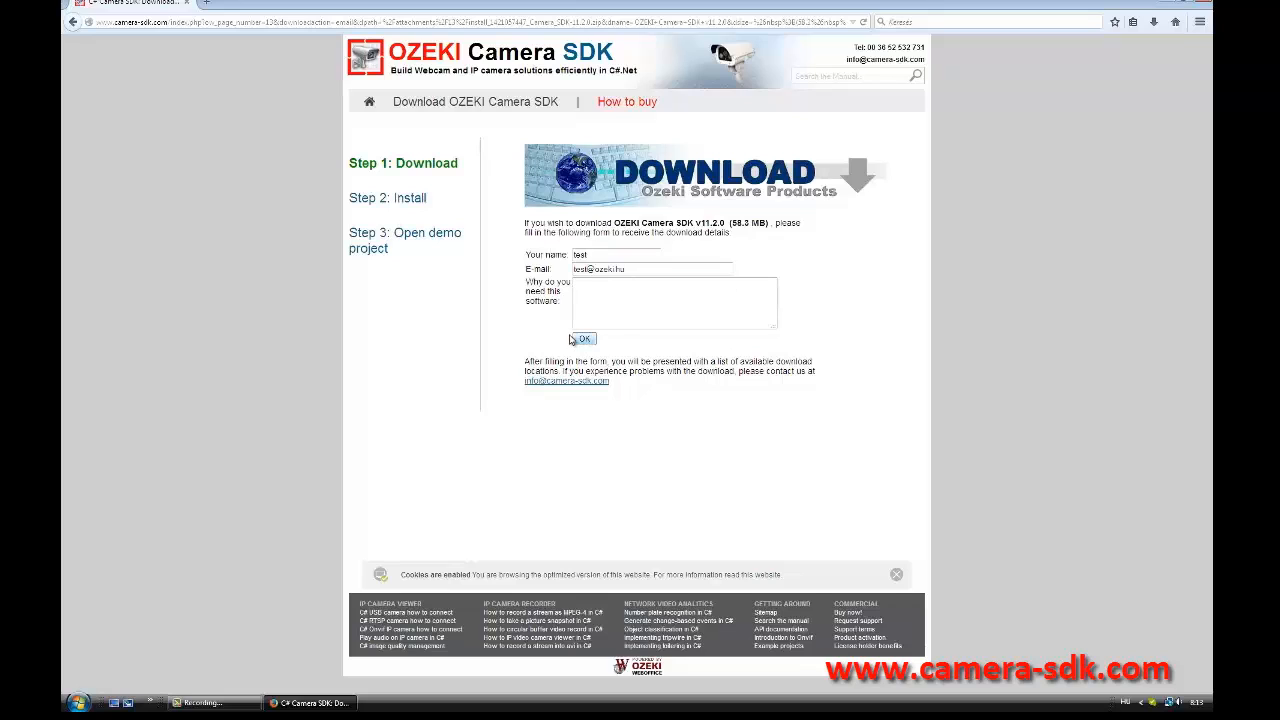
click(583, 338)
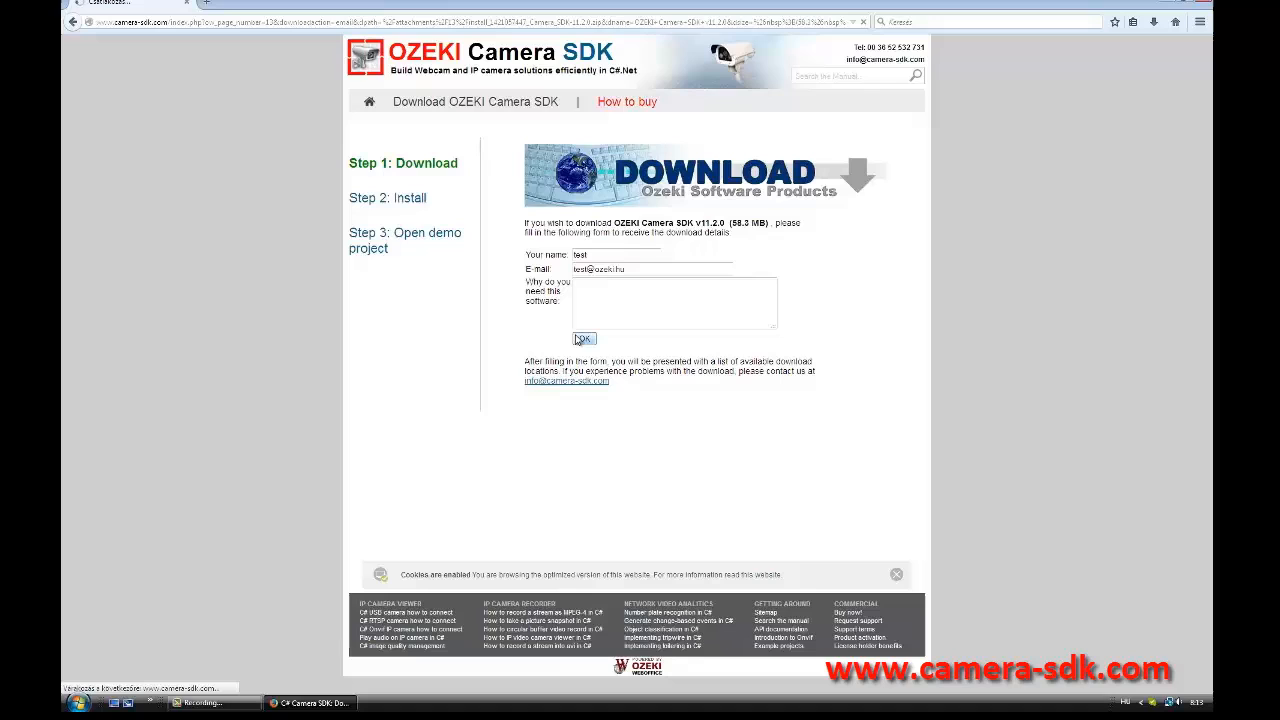
click(584, 338)
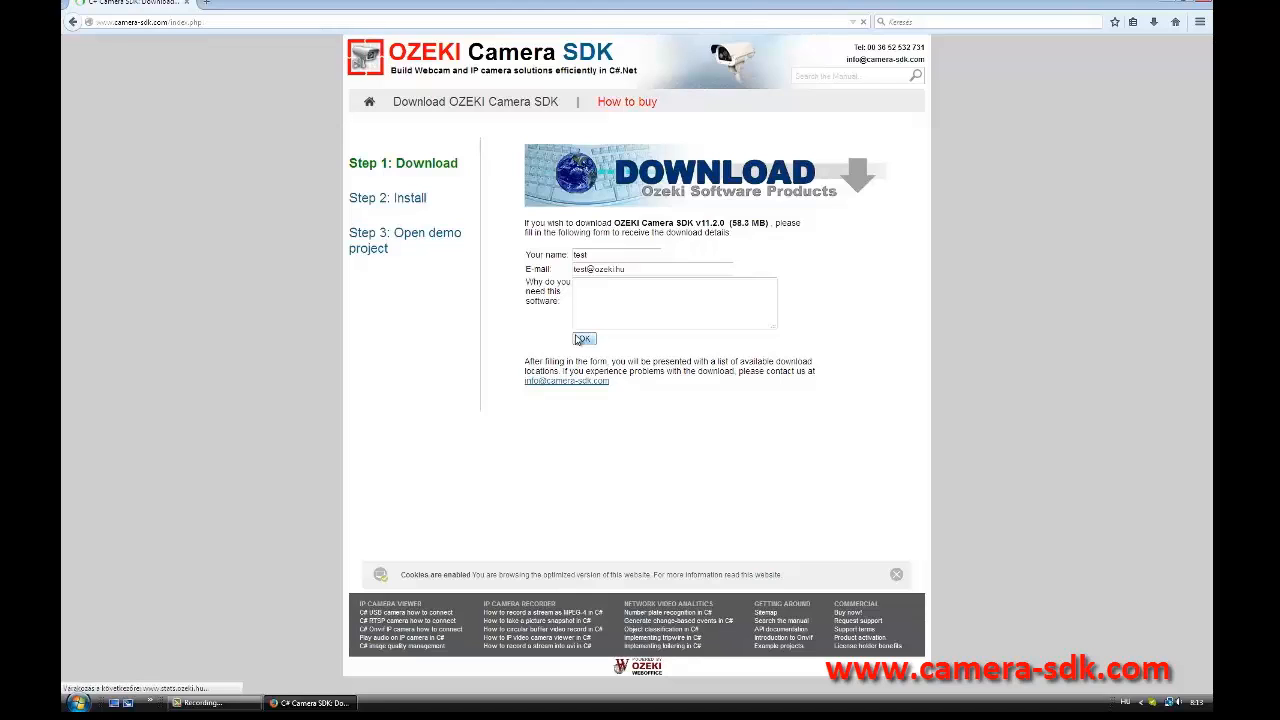
click(584, 338)
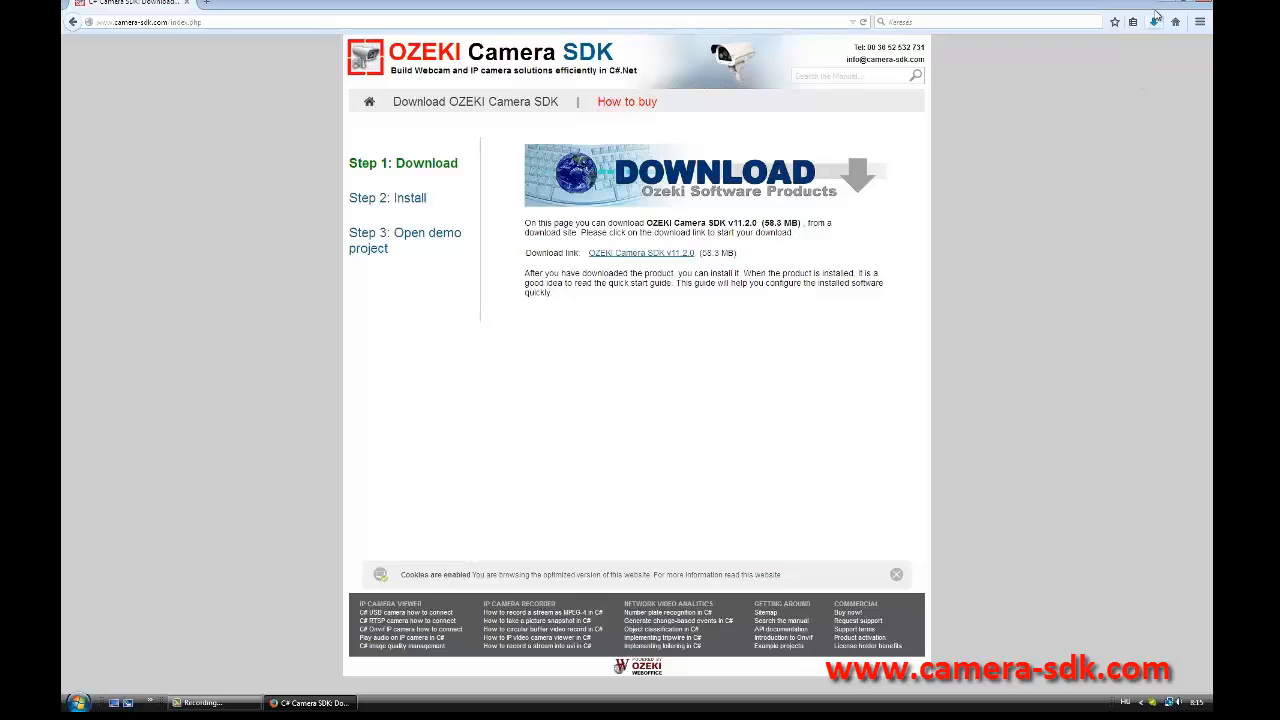
click(639, 252)
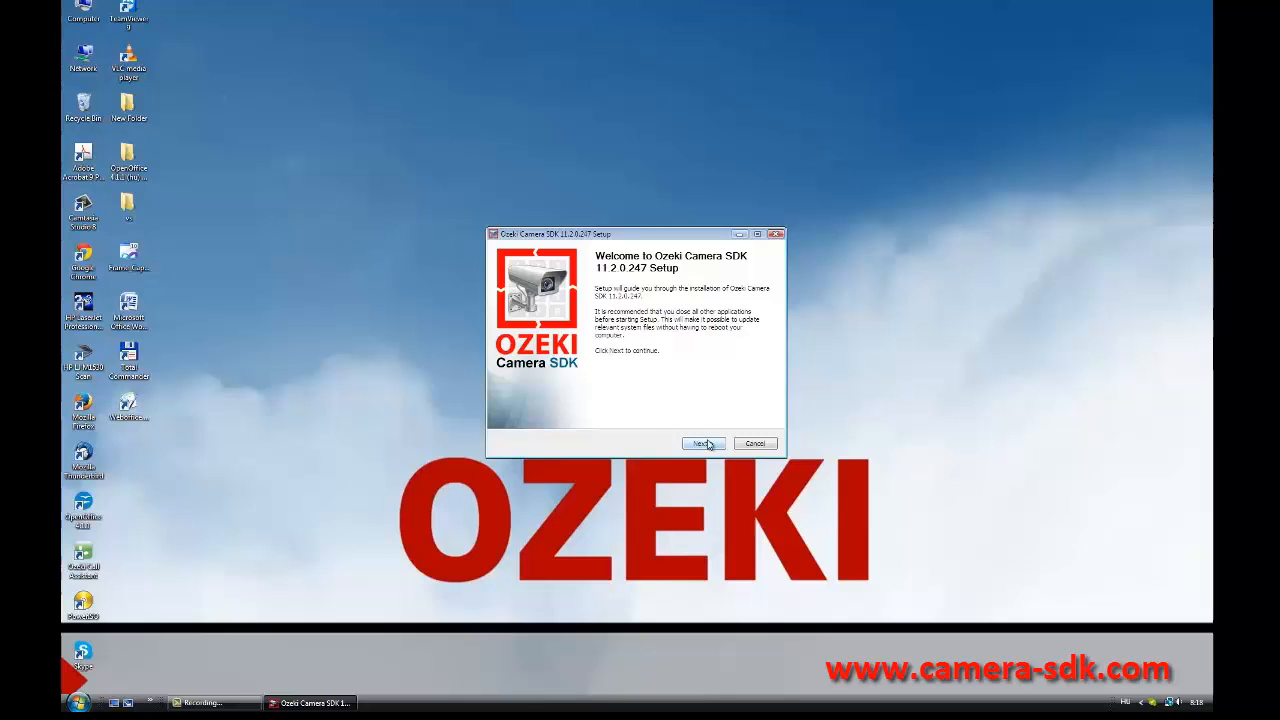
Install Ozeki Camera SDK 11.2.0.247 to the default folder and finish with the launcher running
click(702, 443)
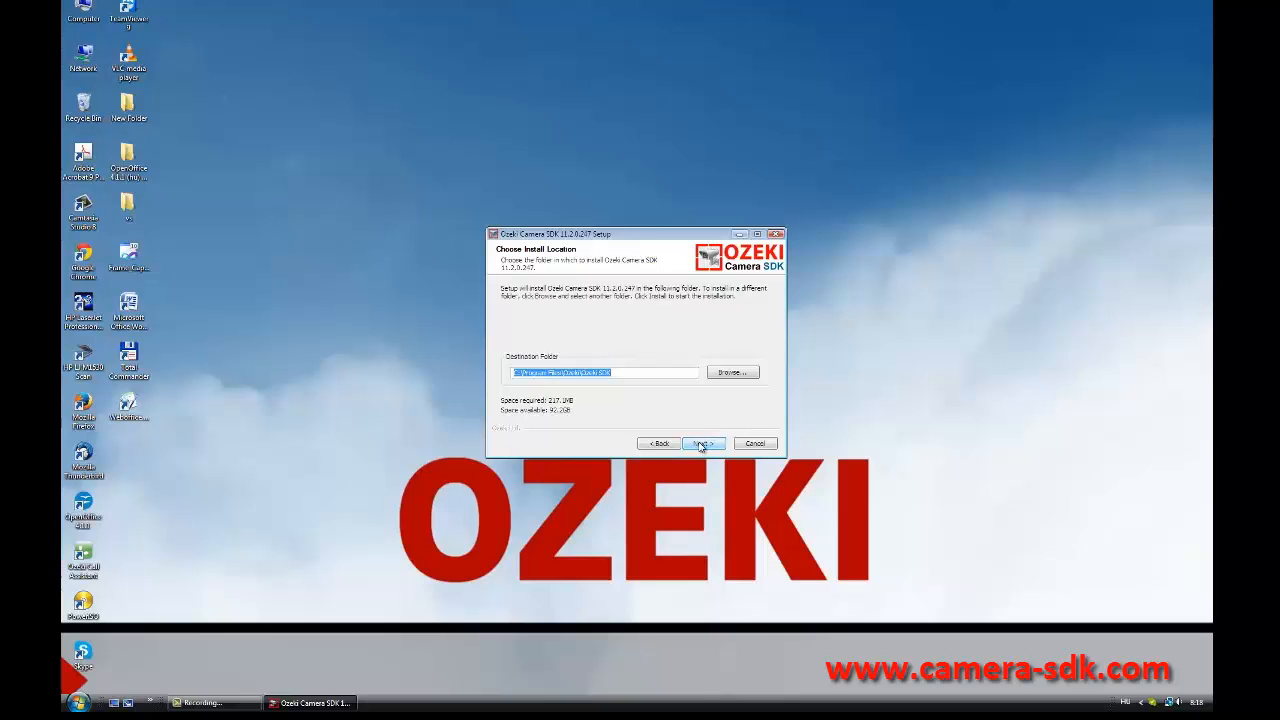
click(703, 443)
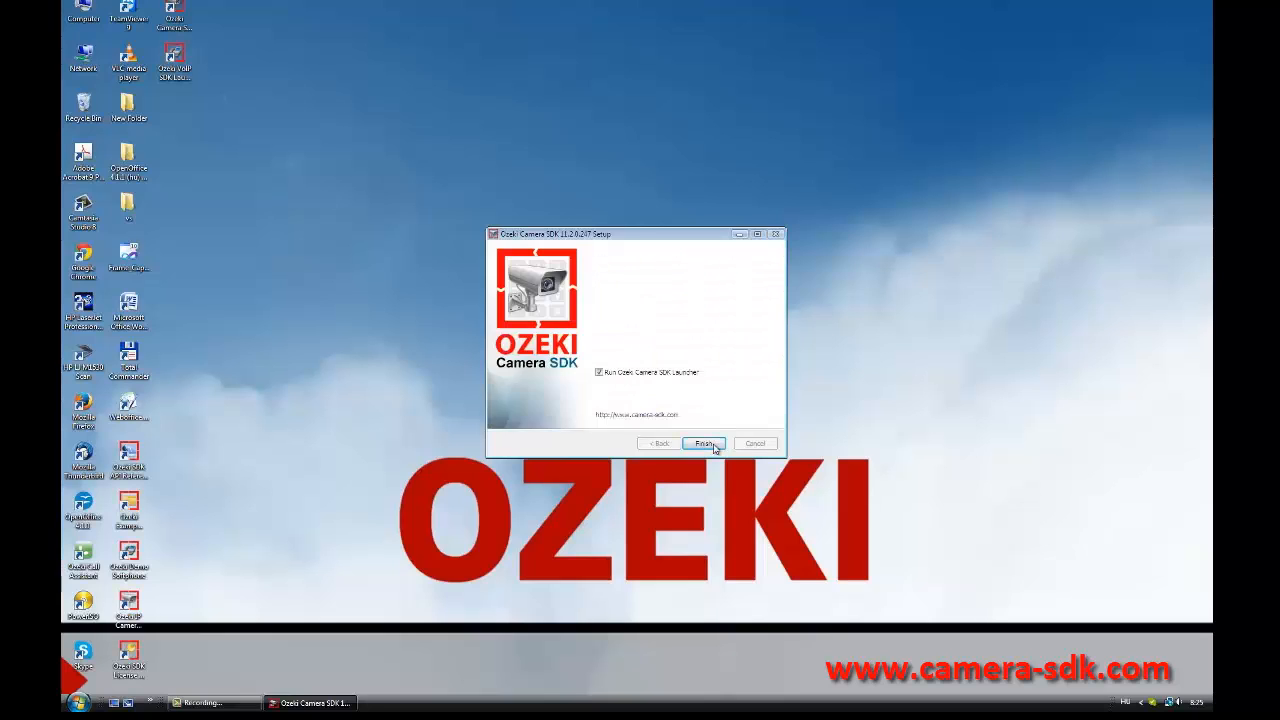
click(704, 443)
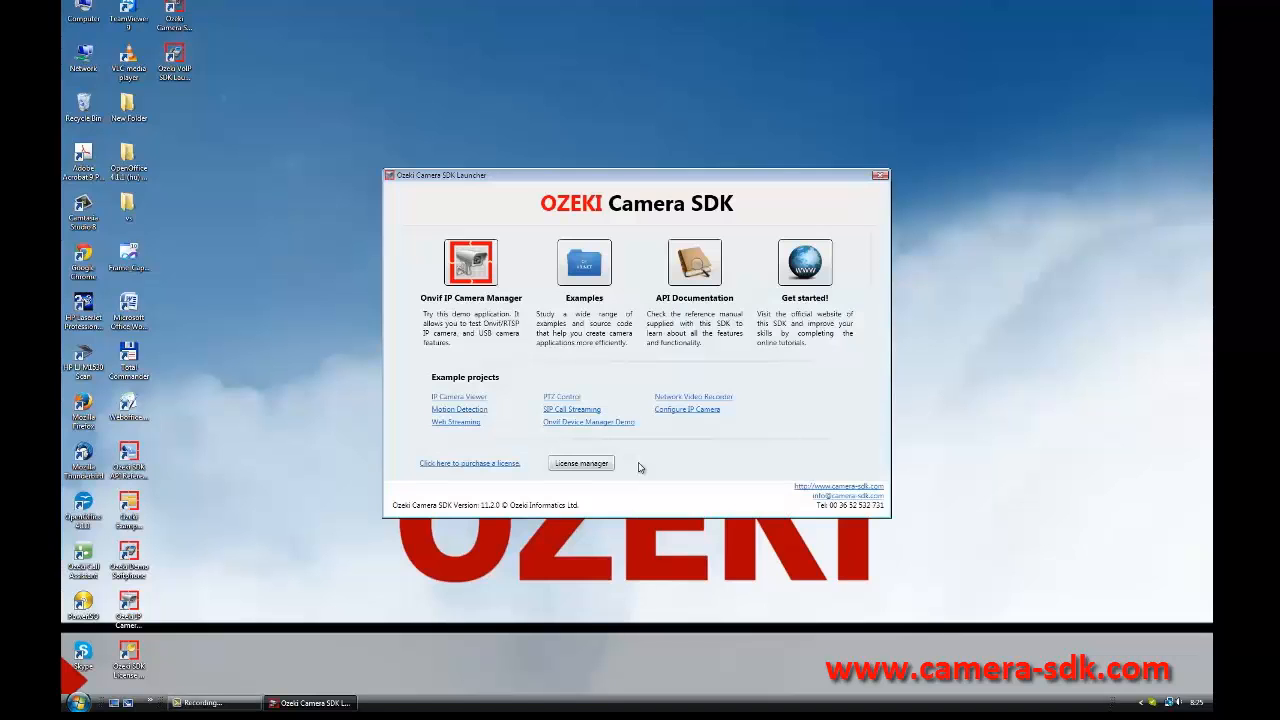
mouse_move(634, 483)
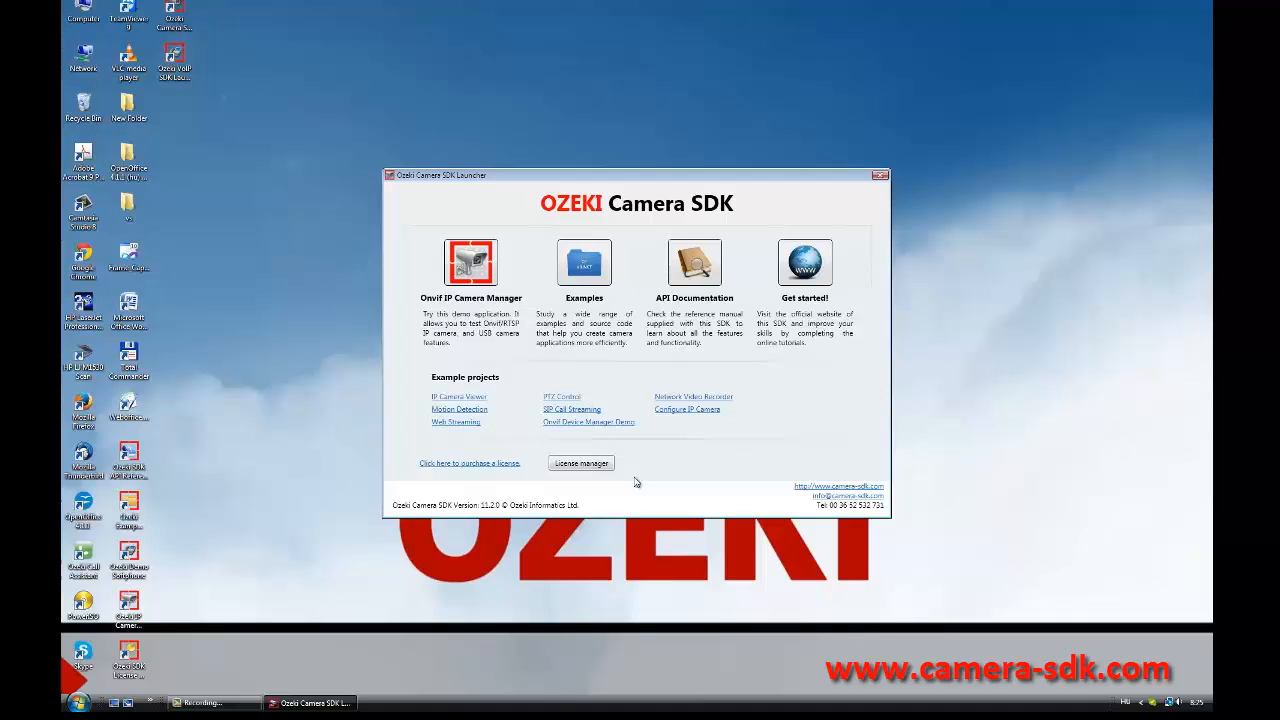
click(880, 175)
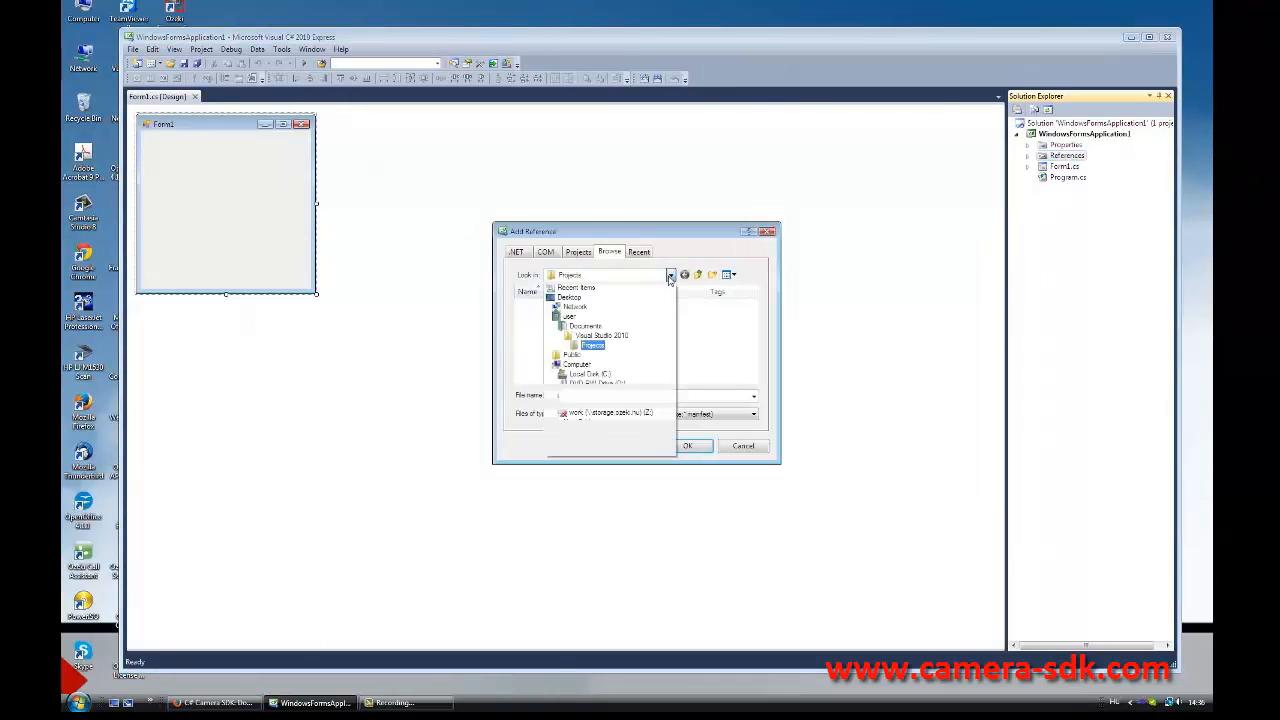
Browse C: > Program Files > Ozeki > Ozeki SDK and select VoIPSDK.dll as the reference
click(592, 345)
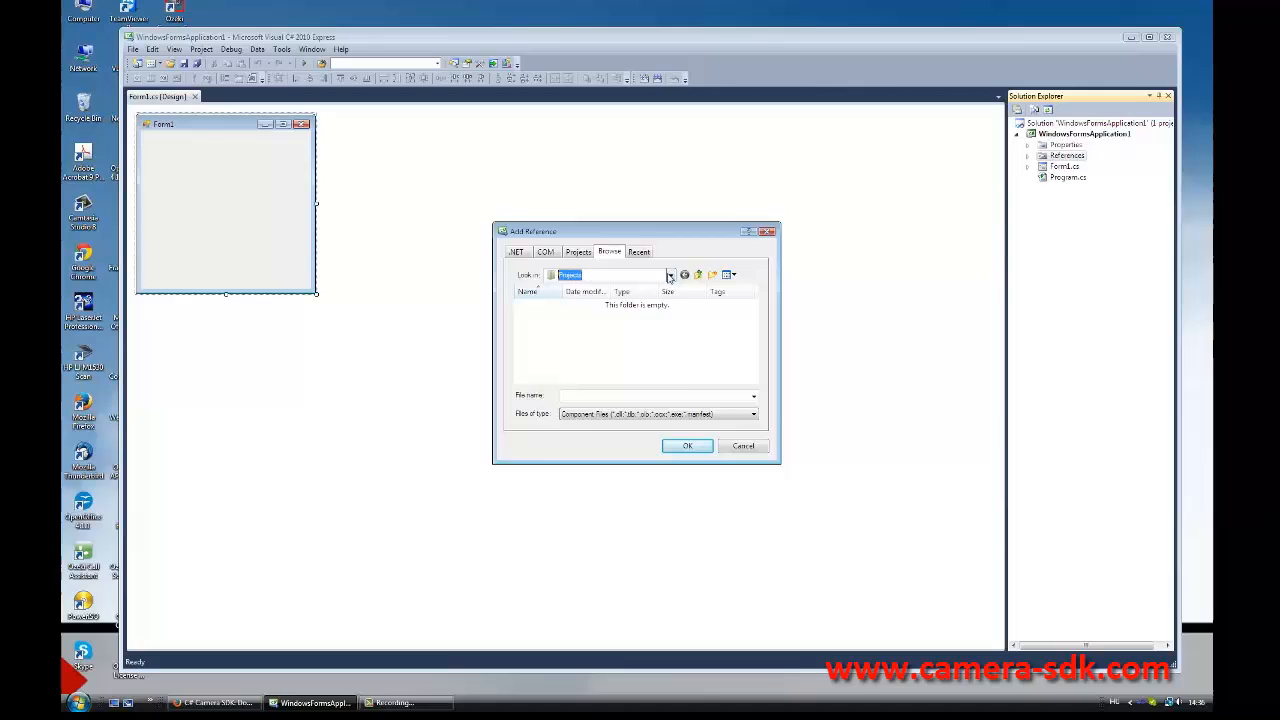
click(667, 275)
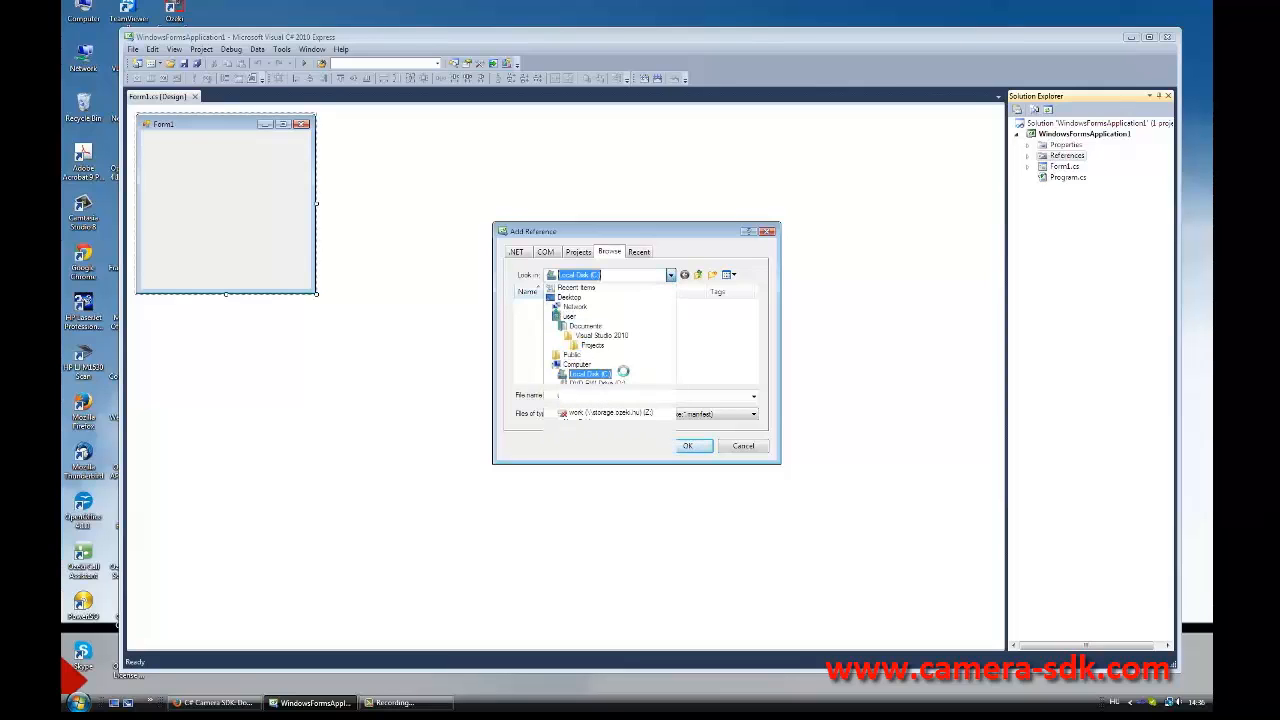
double_click(591, 370)
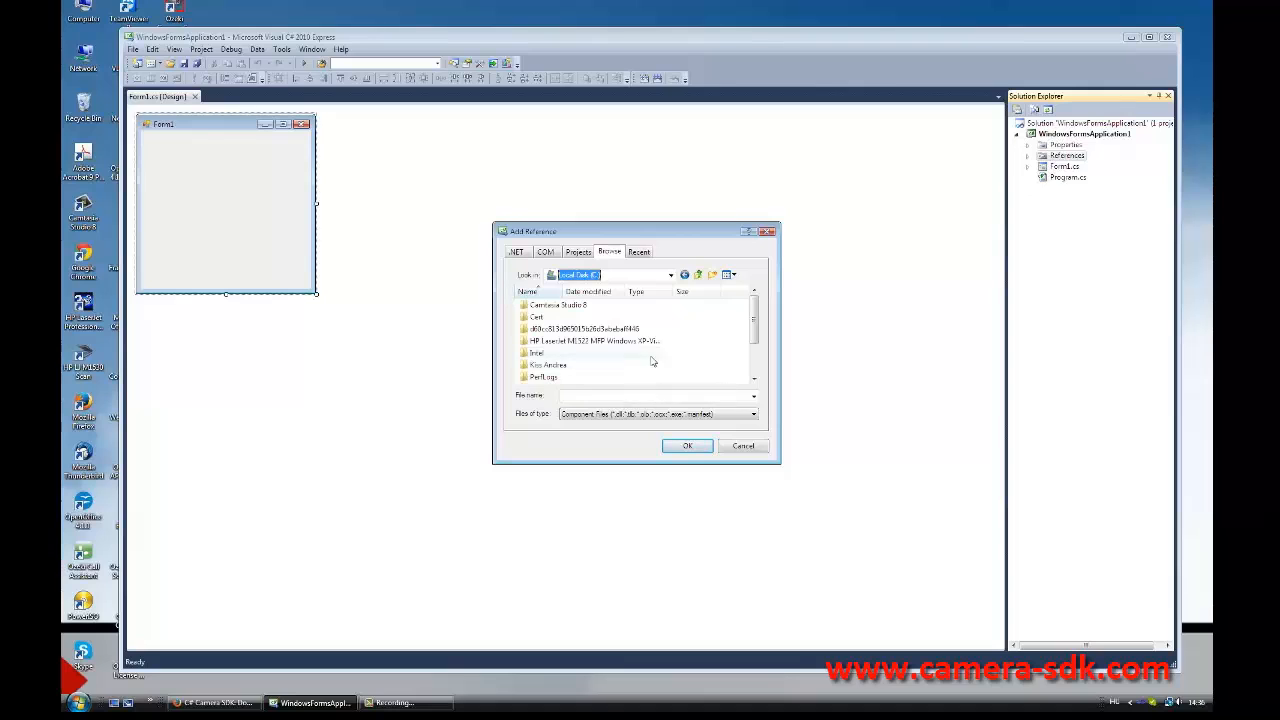
scroll(down, 3)
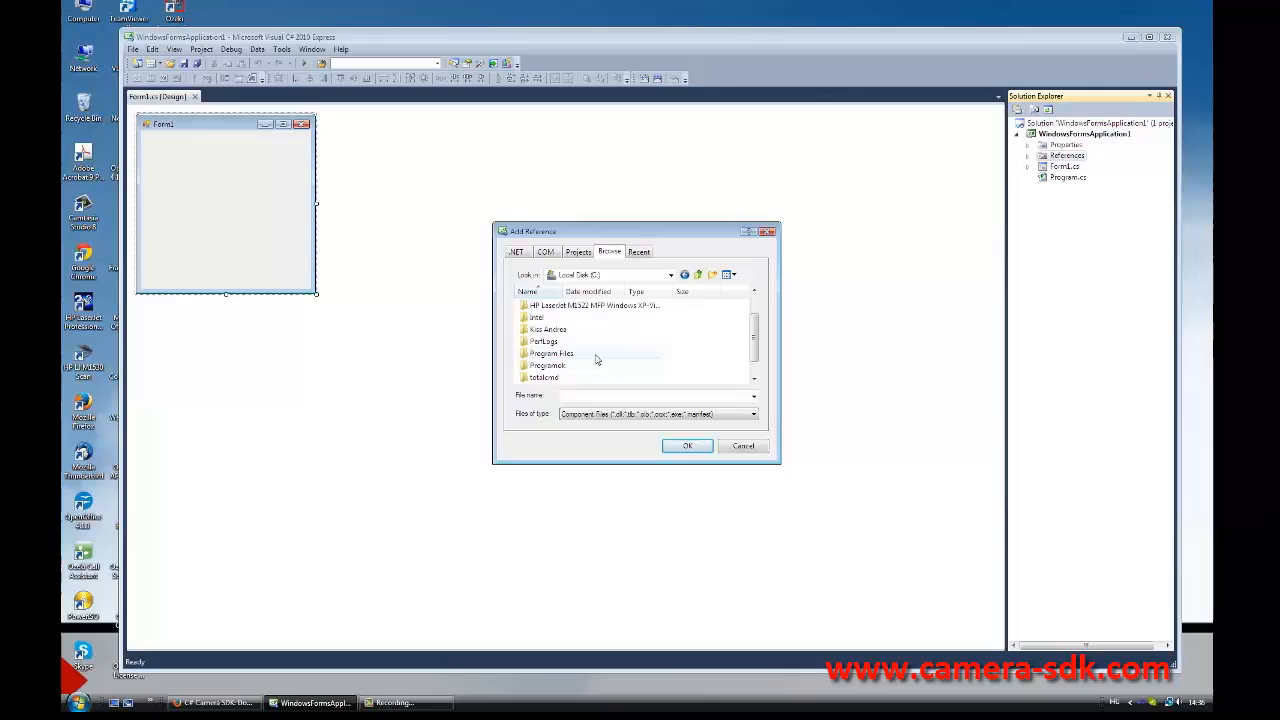
double_click(551, 353)
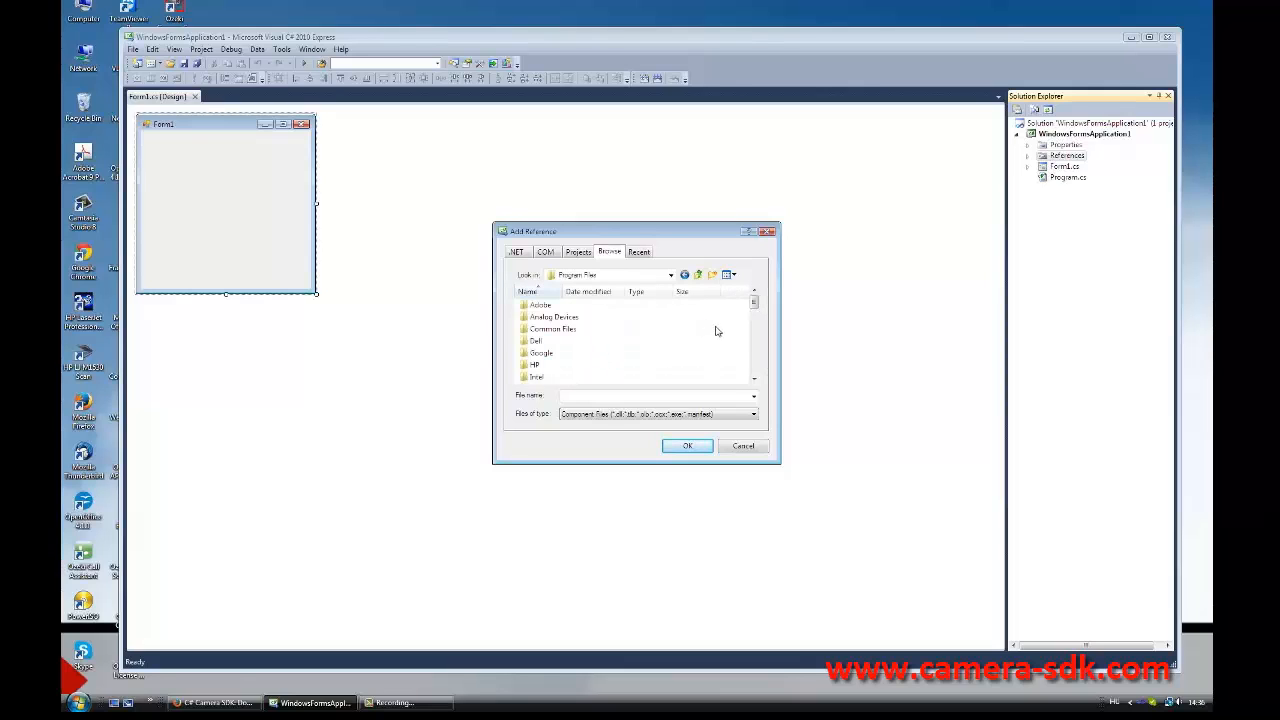
scroll(down, 3)
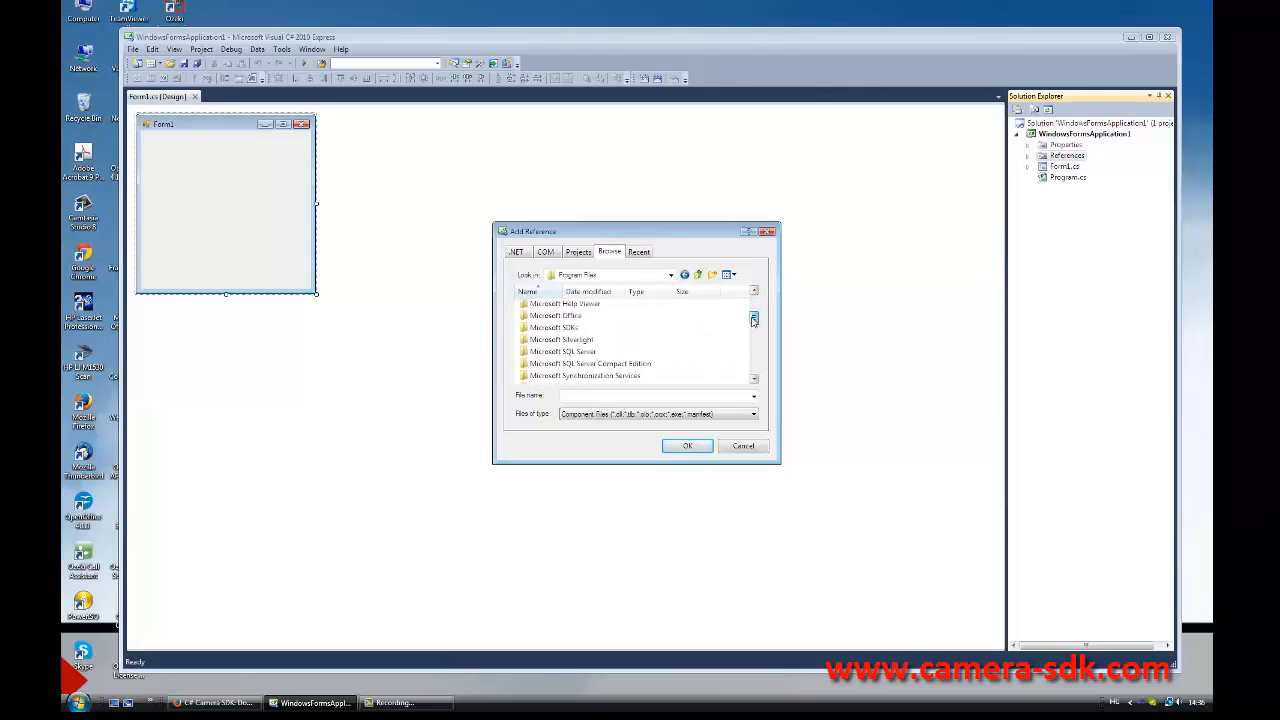
scroll(down, 3)
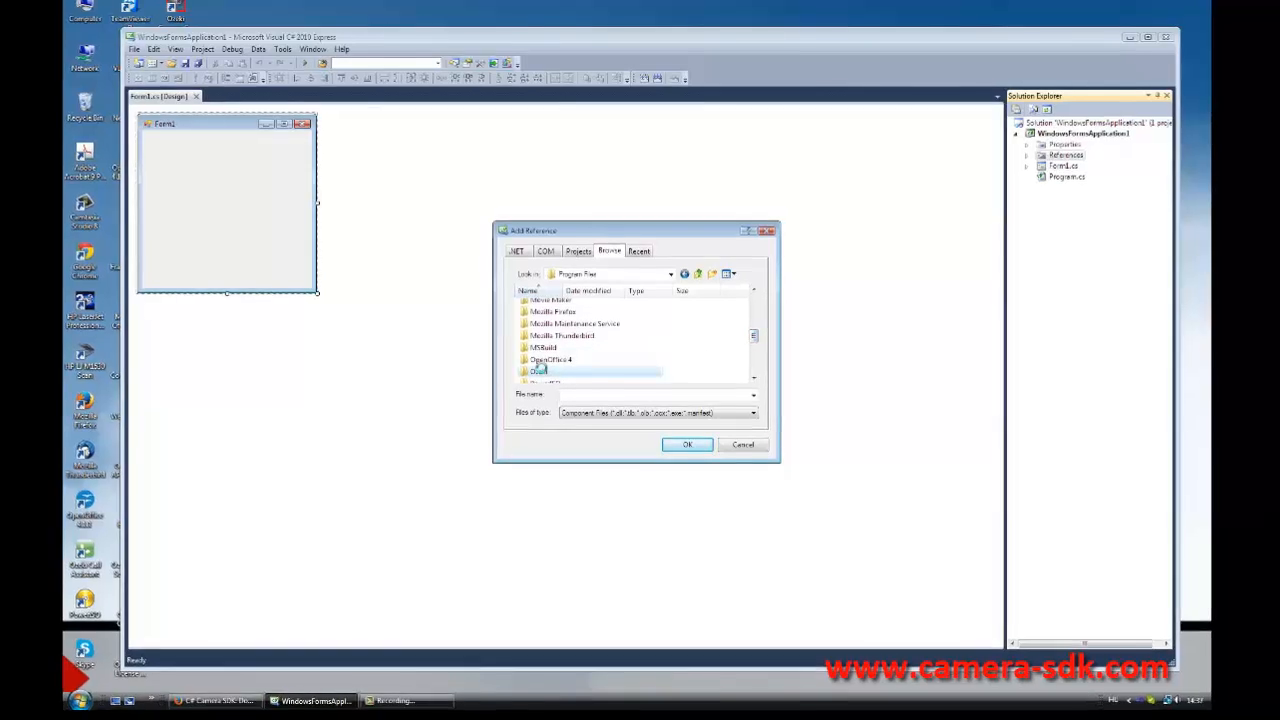
double_click(535, 370)
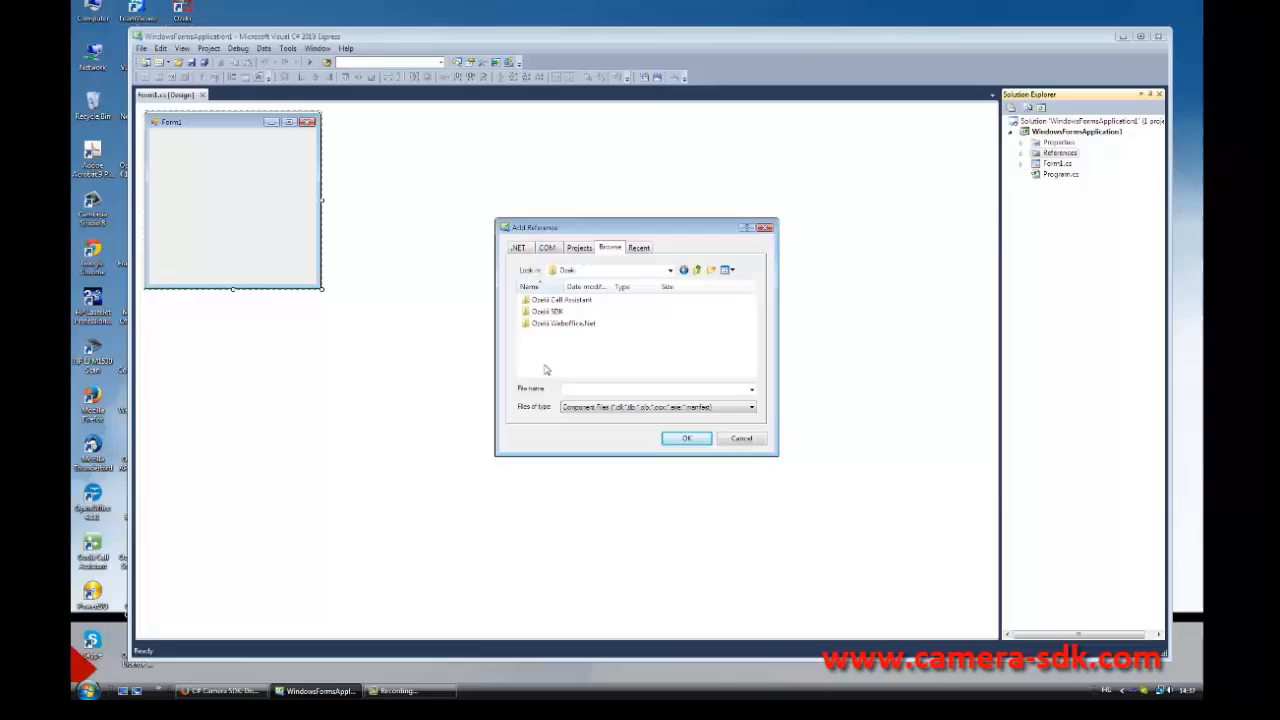
double_click(547, 311)
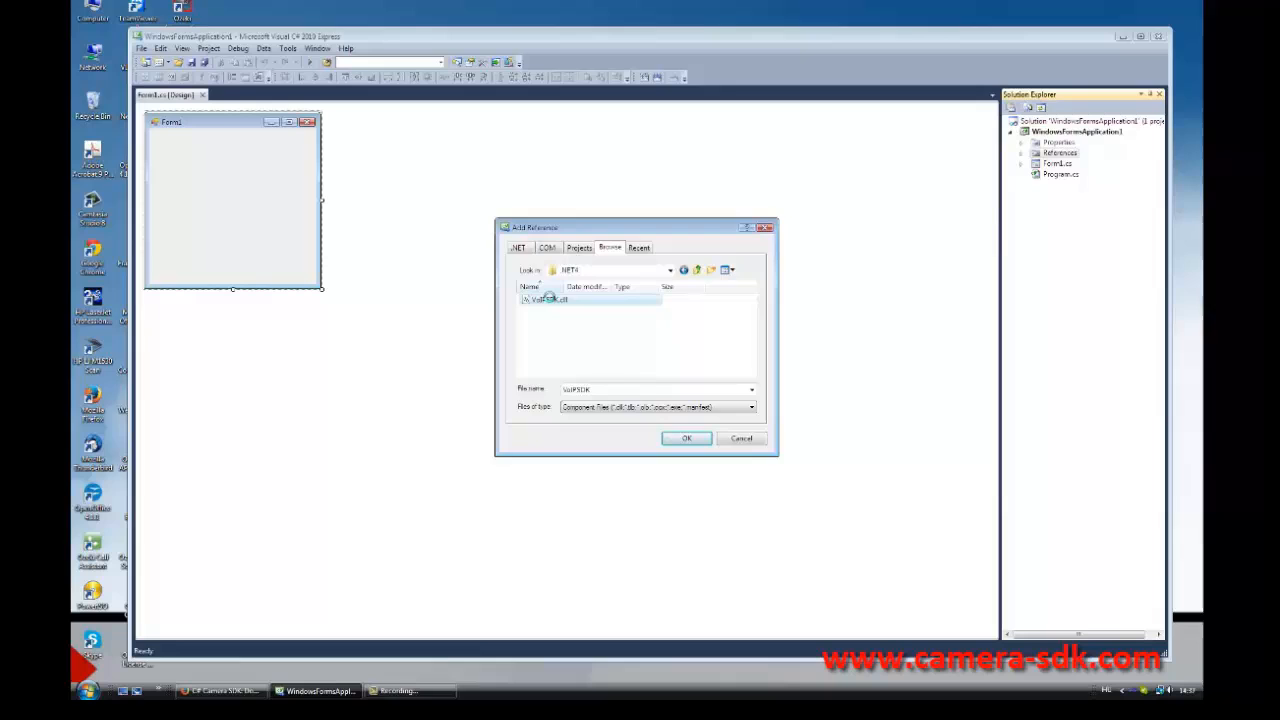
click(687, 438)
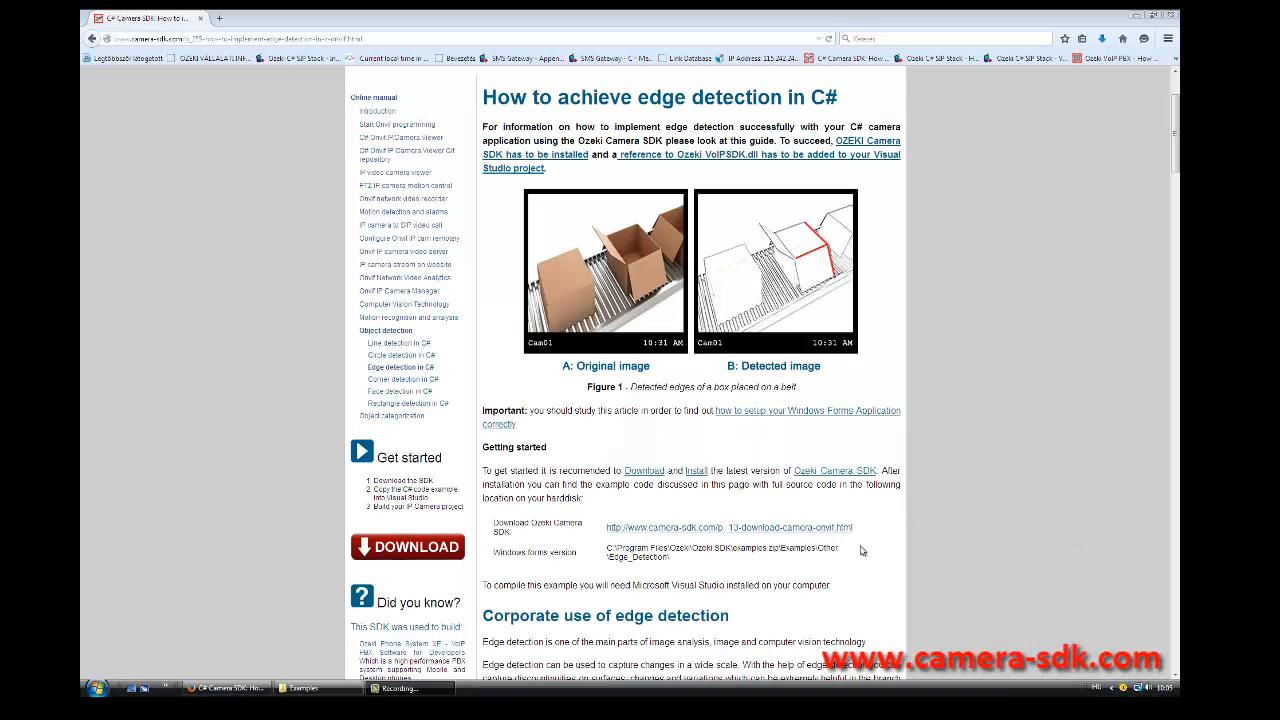
mouse_move(855, 562)
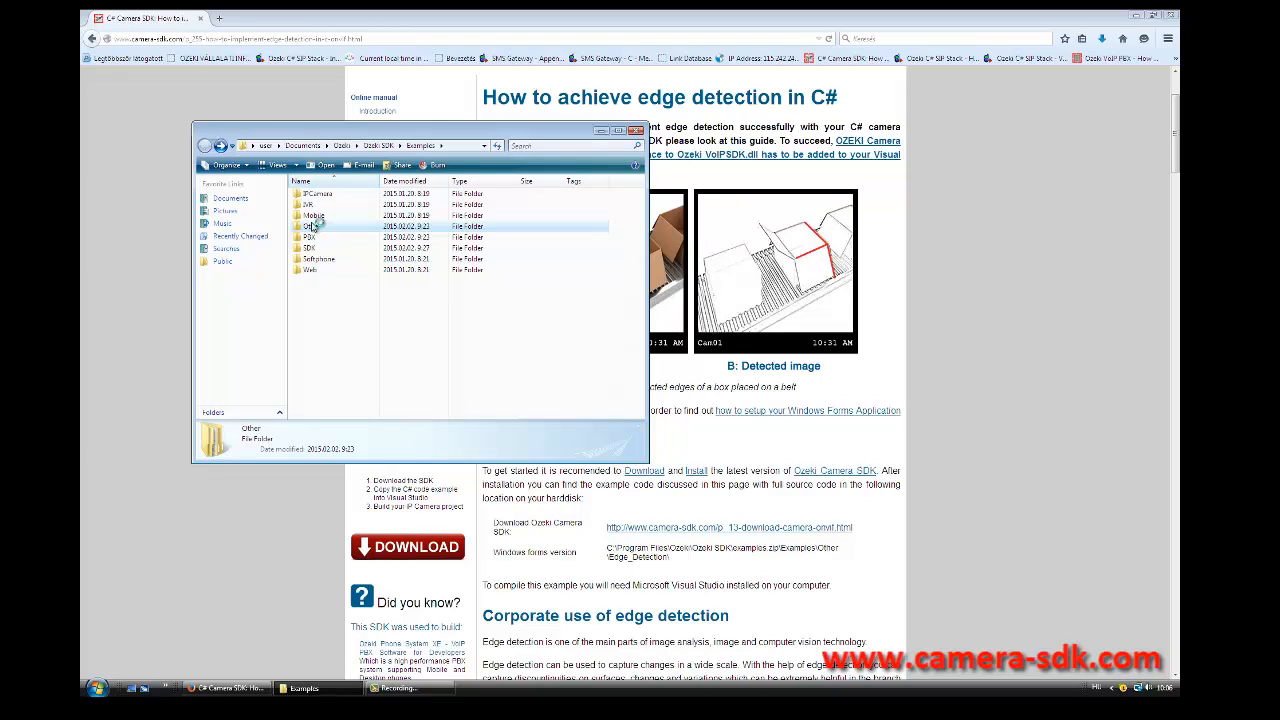
Open the NVA_Edge_Detection_USB_Camera_WF solution from Other examples and view the Form1.cs code
double_click(310, 226)
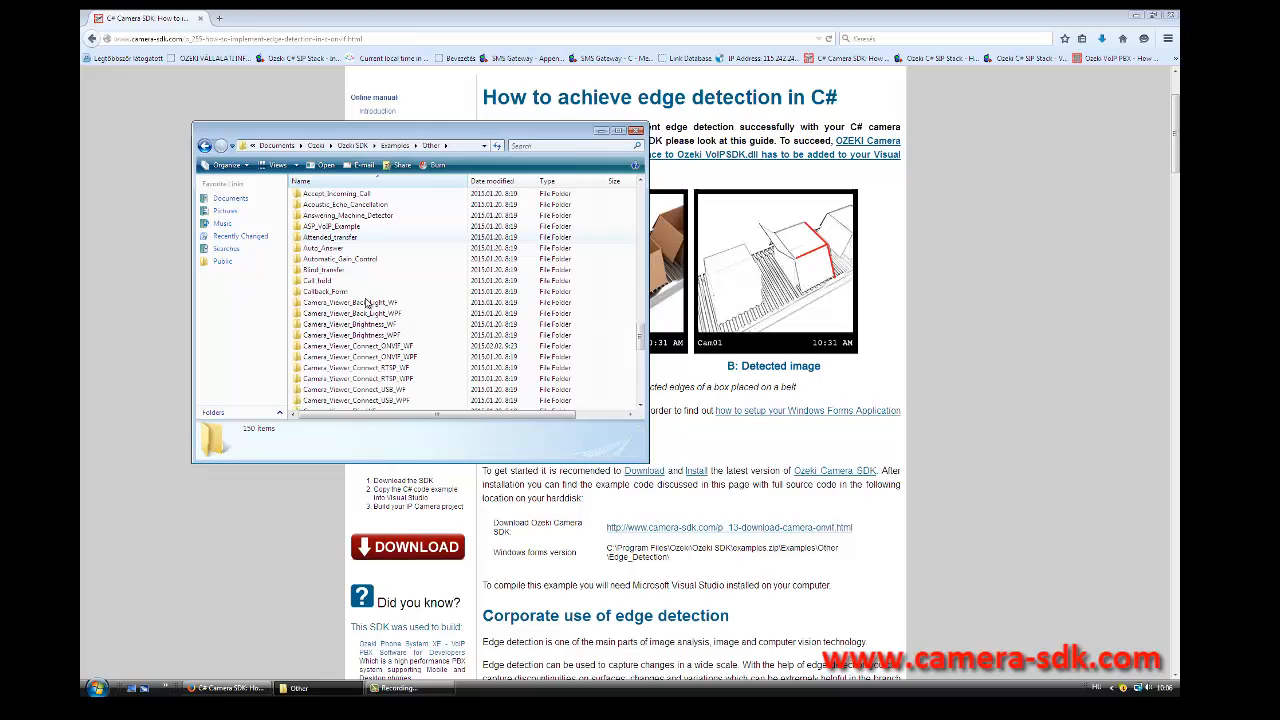
scroll(down, 3)
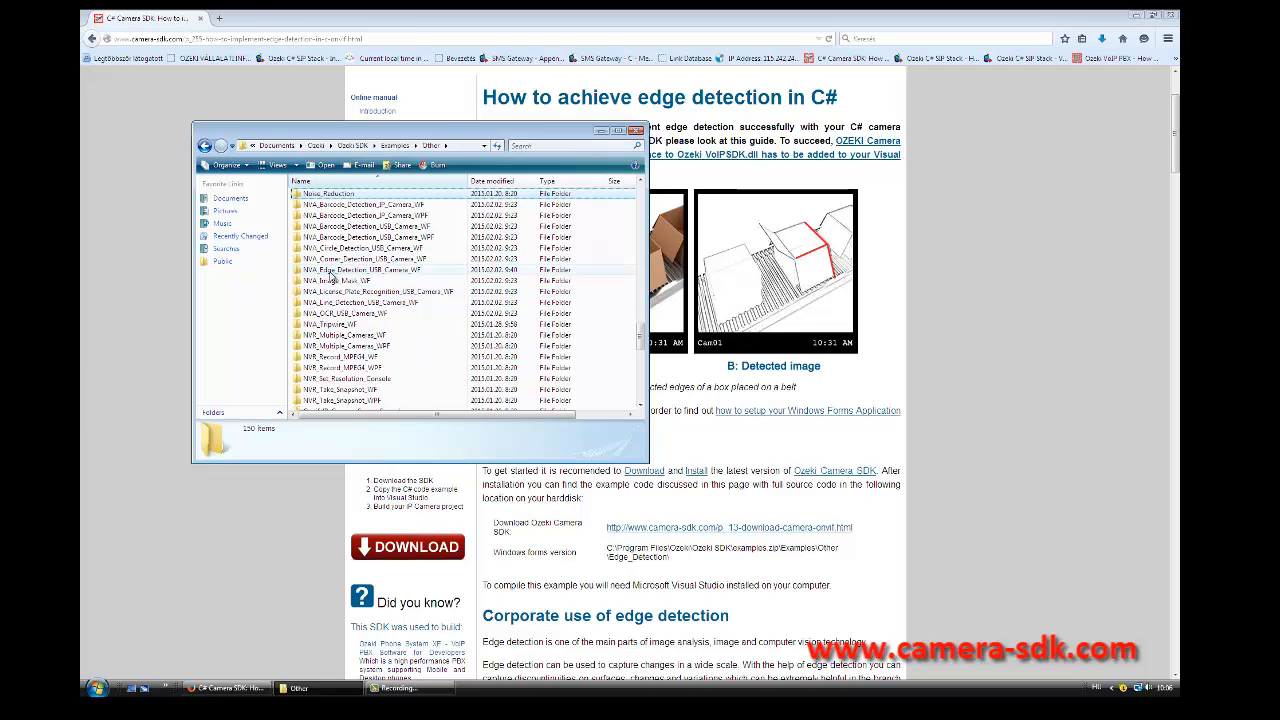
click(370, 270)
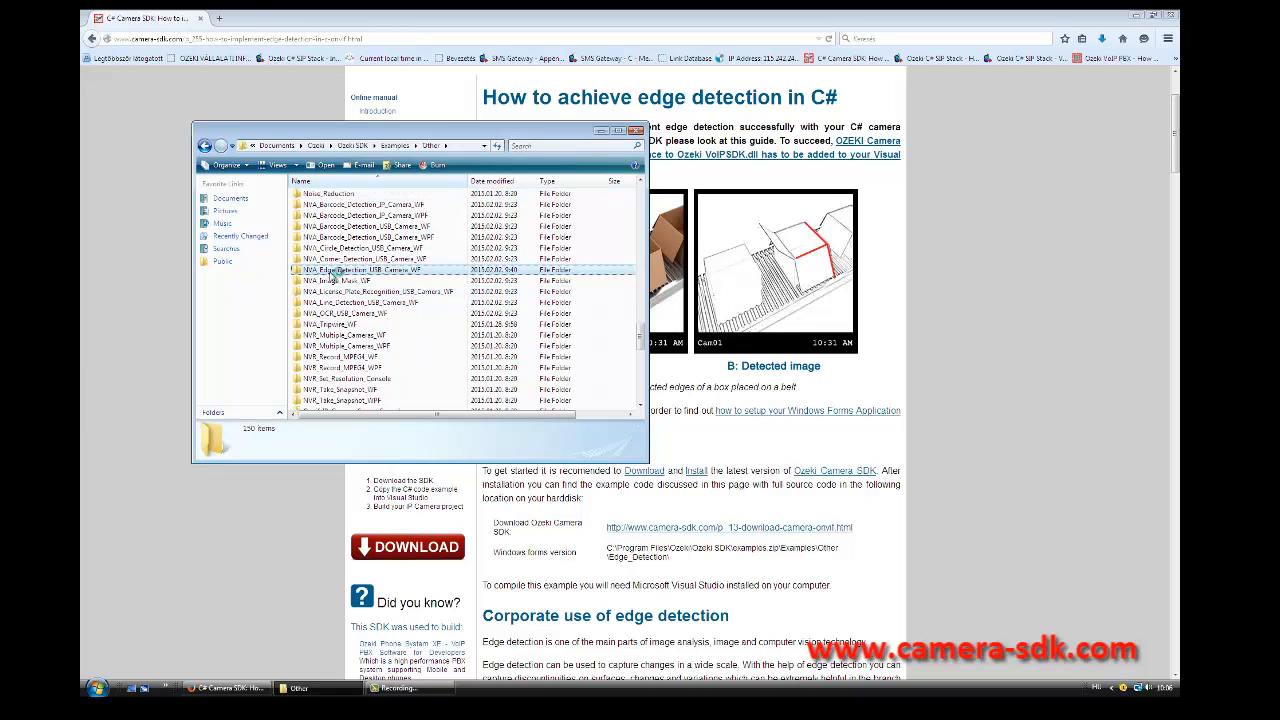
double_click(365, 270)
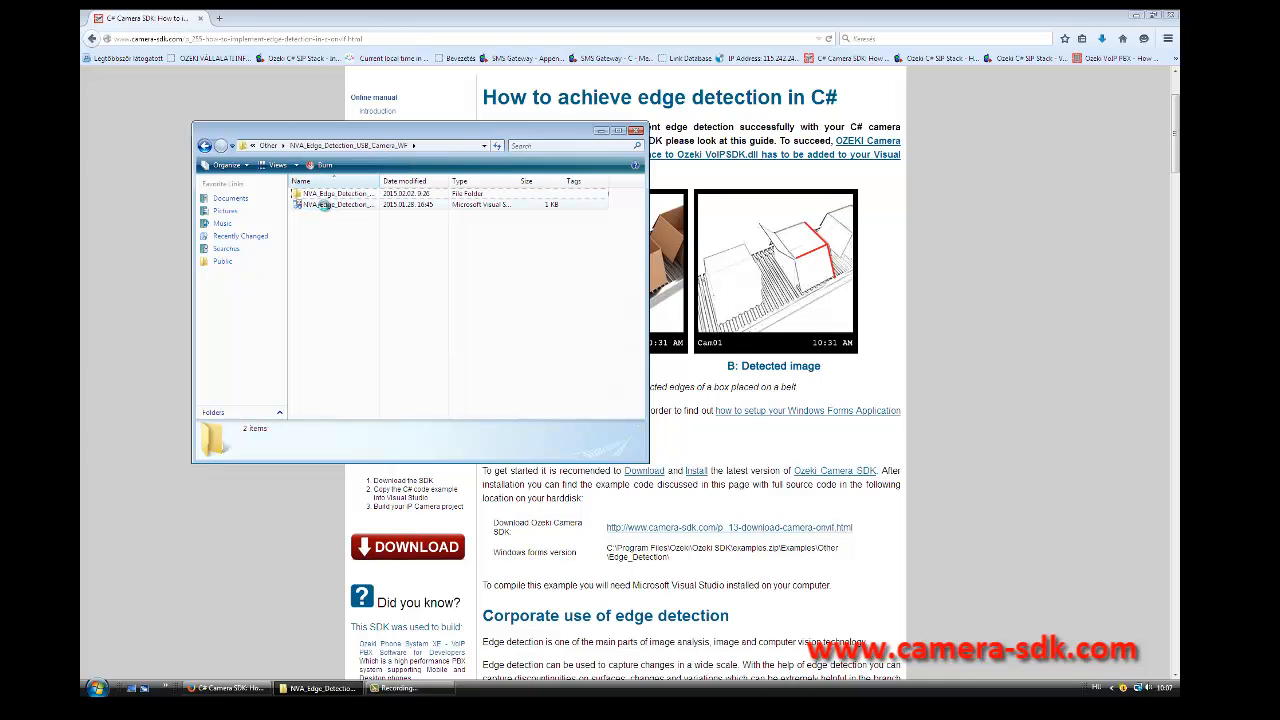
click(335, 205)
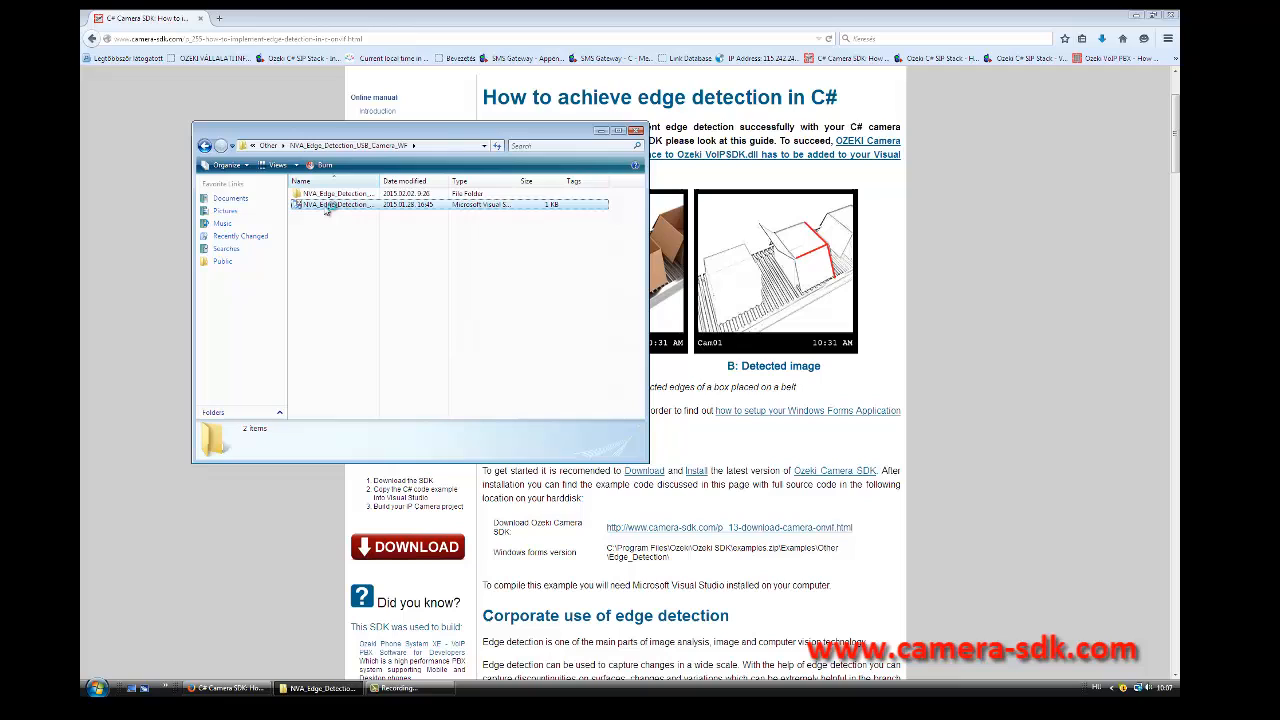
click(335, 205)
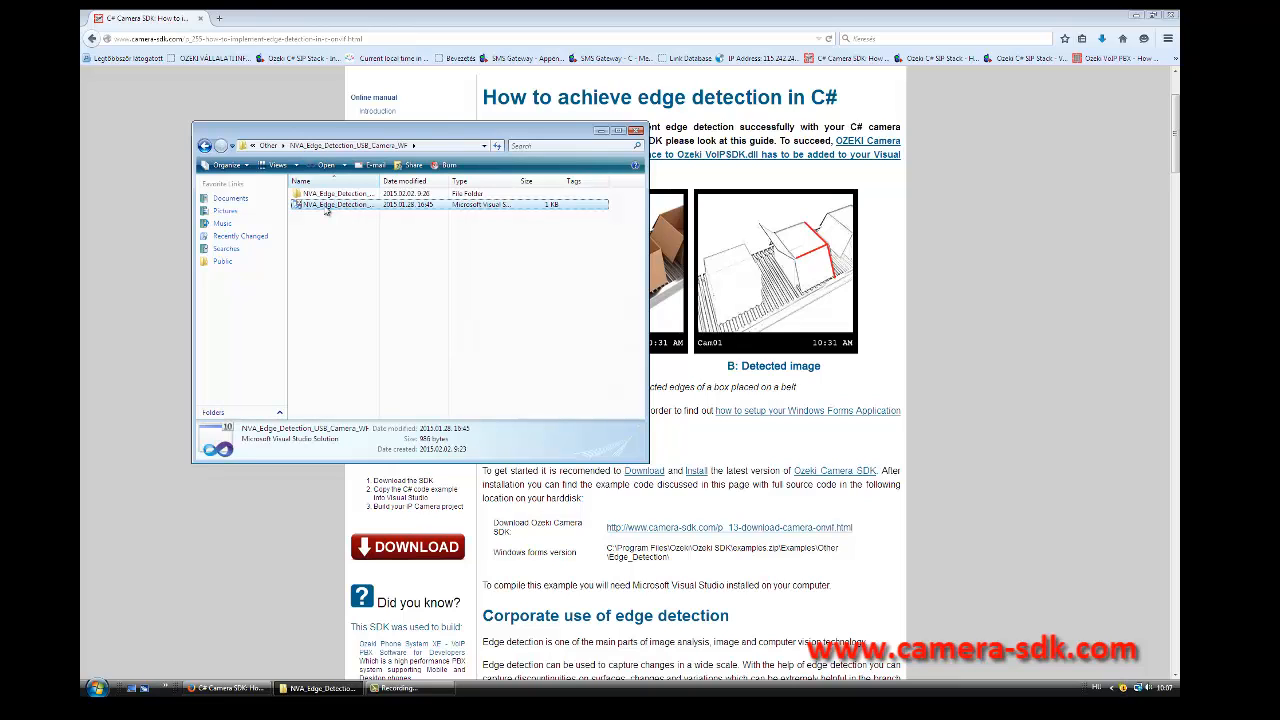
double_click(335, 204)
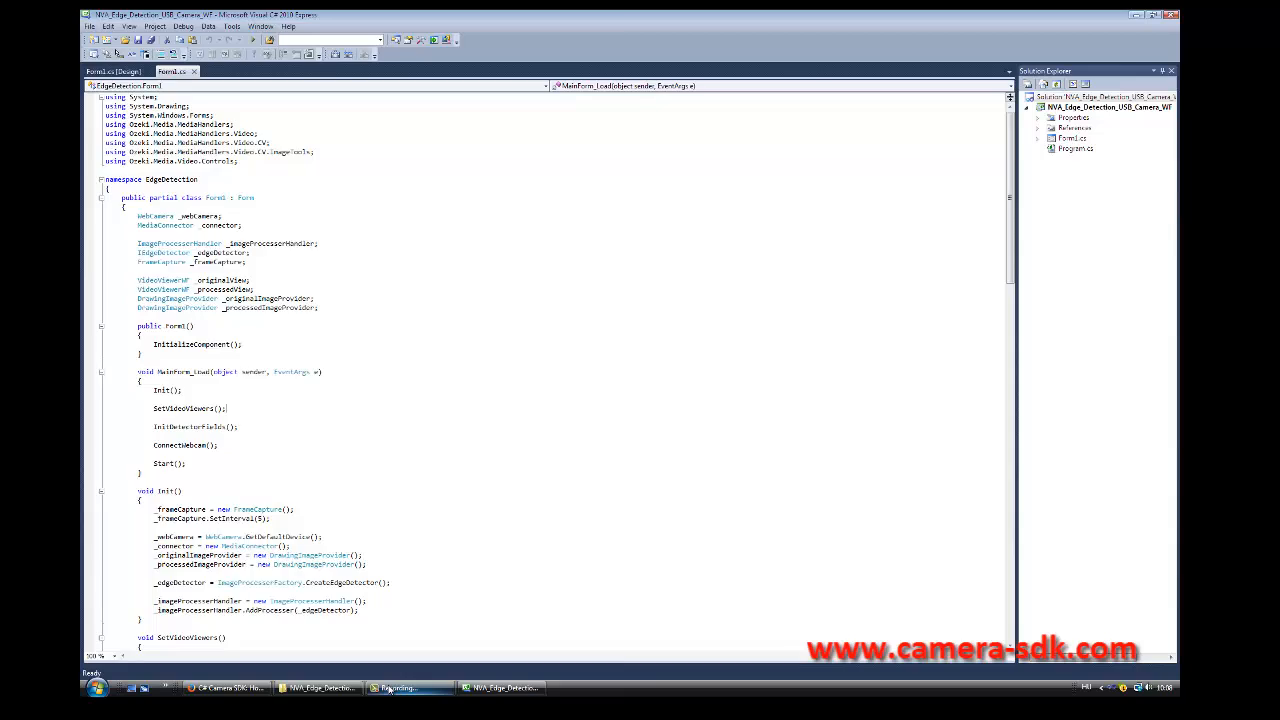
click(108, 71)
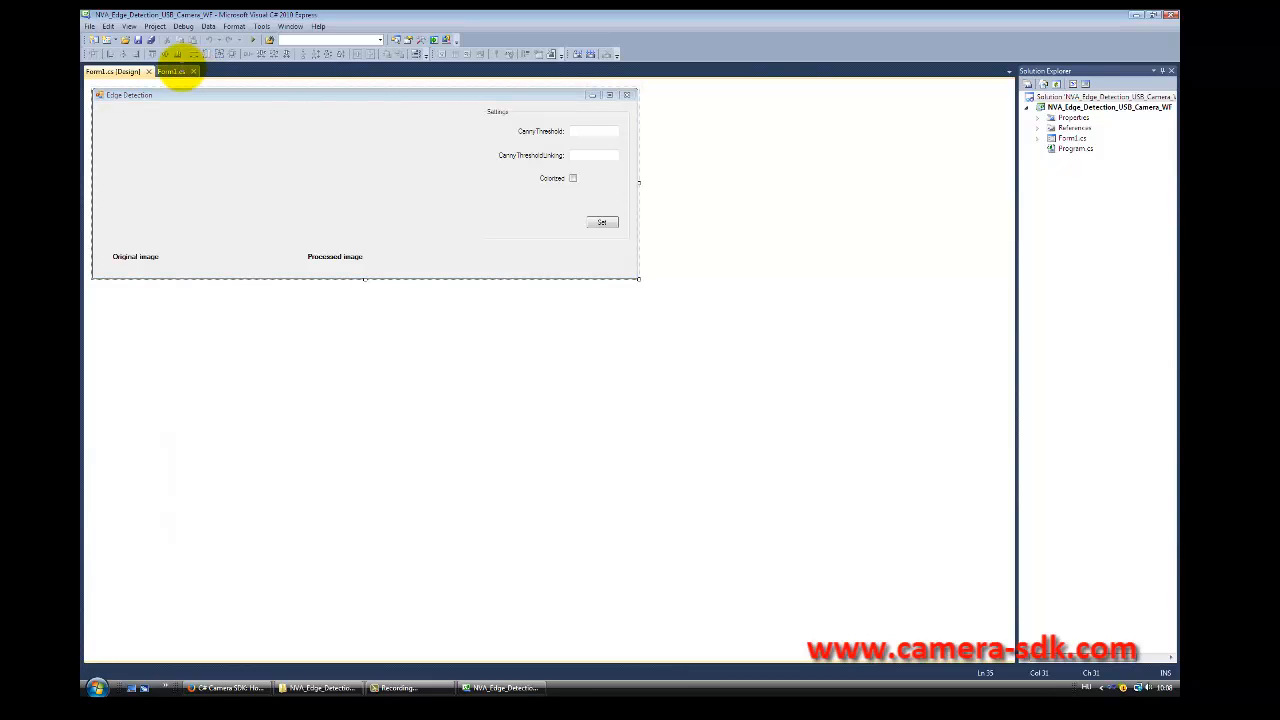
click(182, 71)
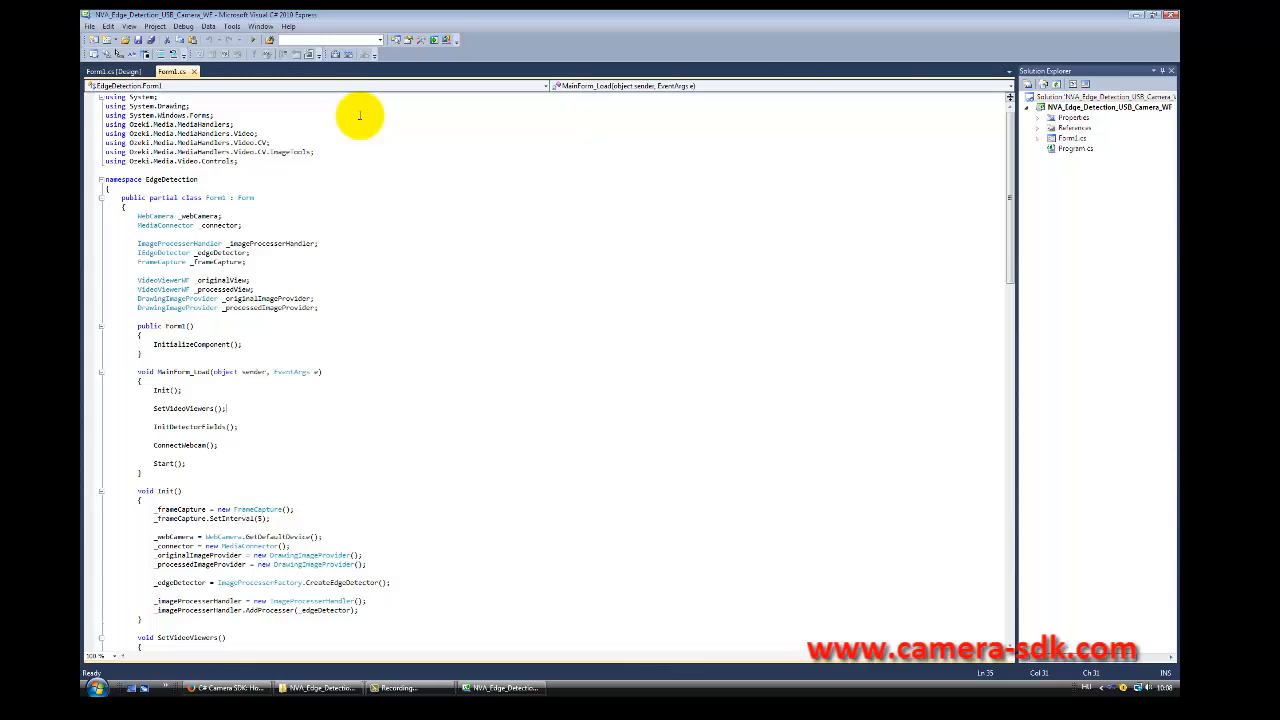
mouse_move(391, 133)
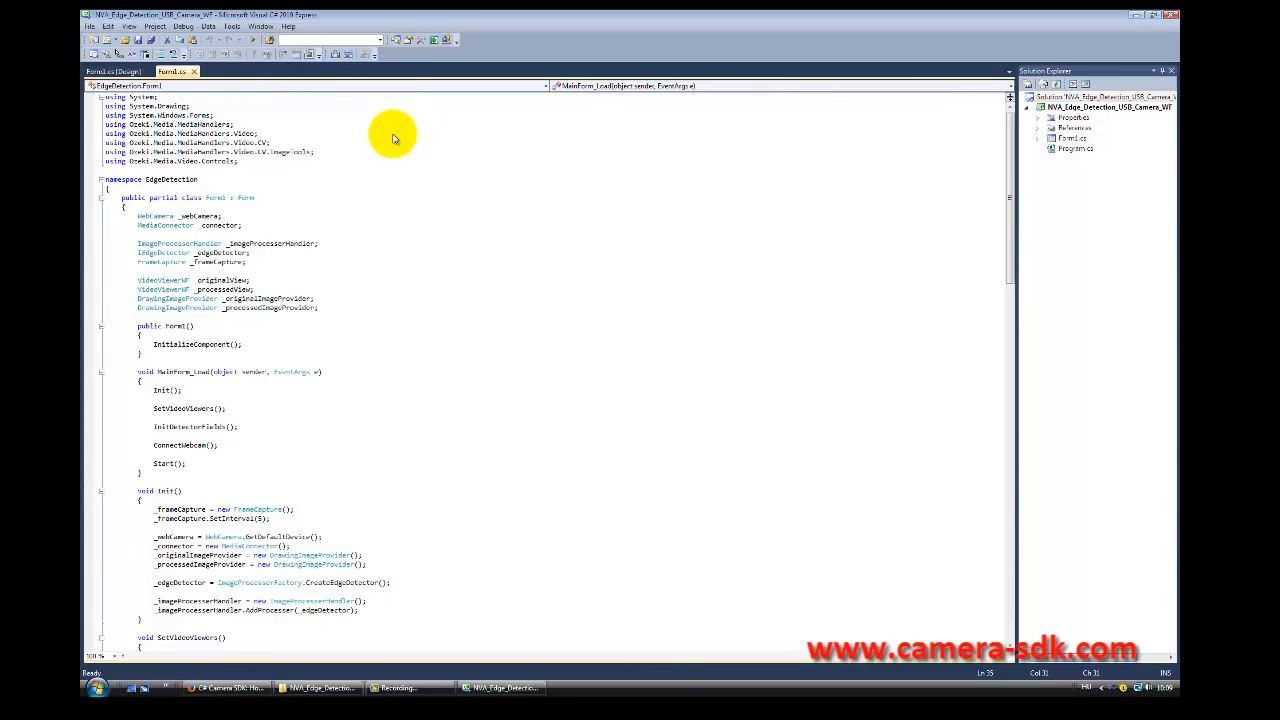
mouse_move(385, 122)
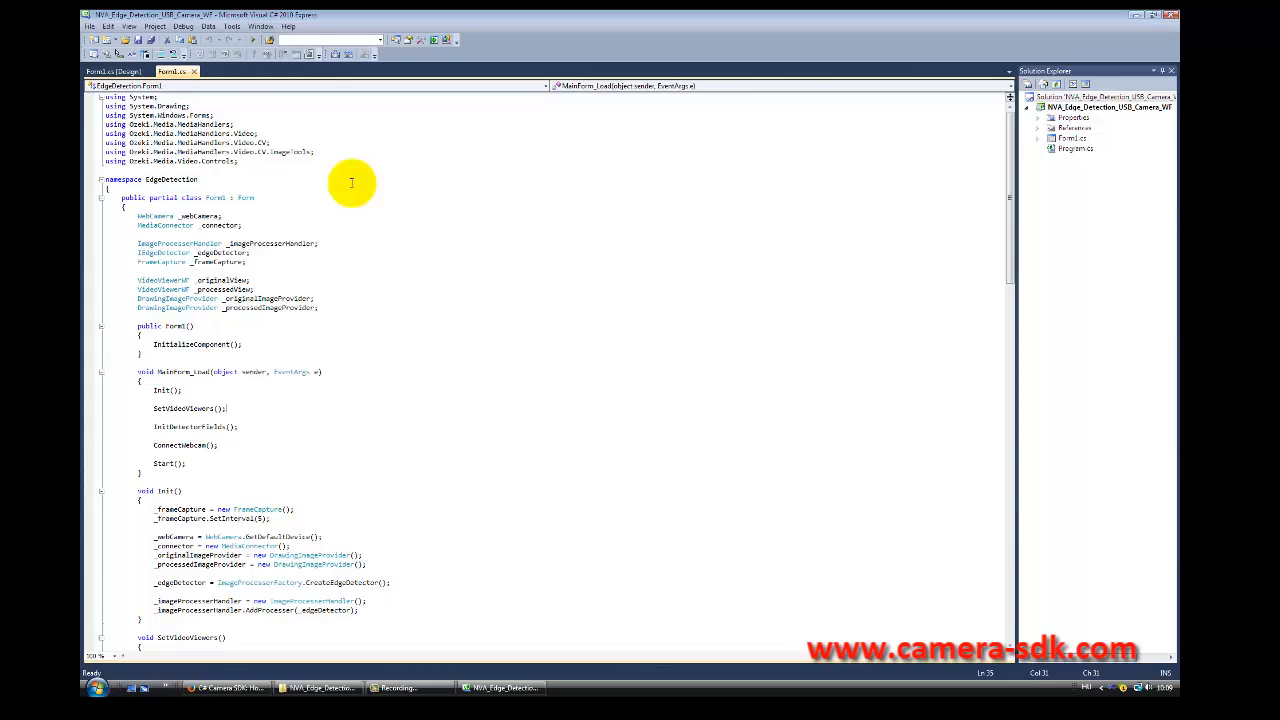
mouse_move(347, 211)
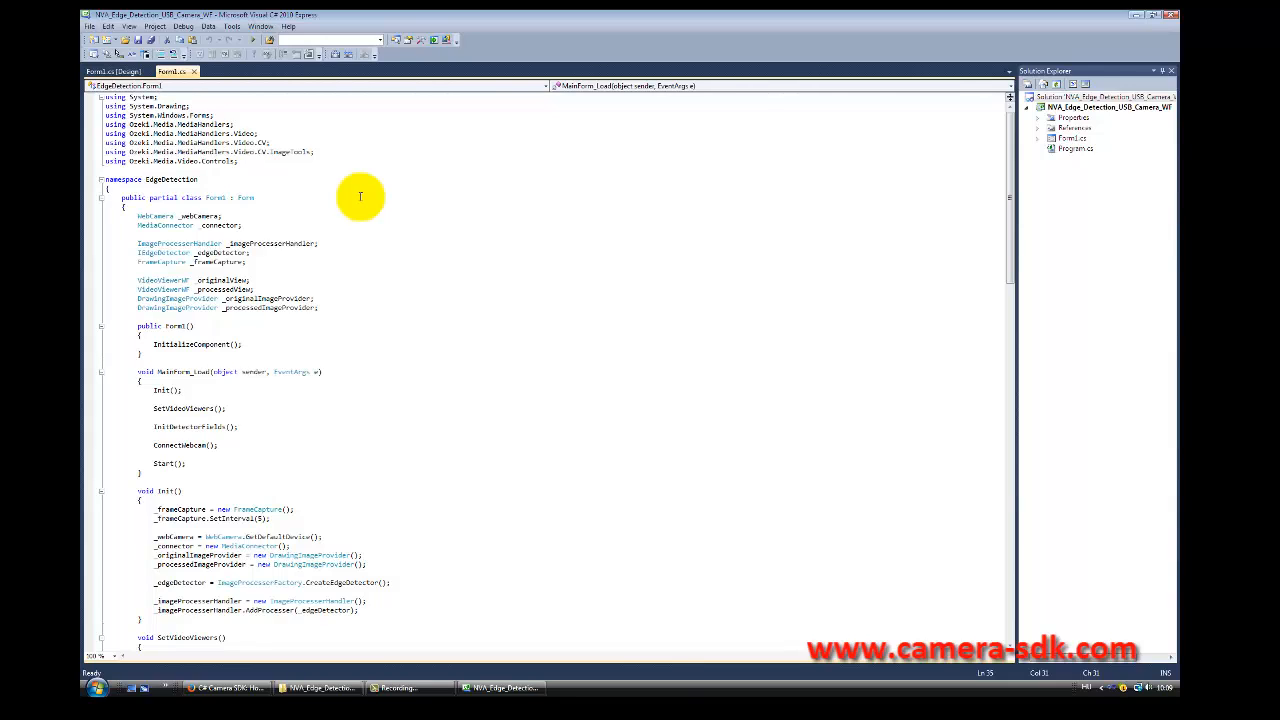
mouse_move(363, 218)
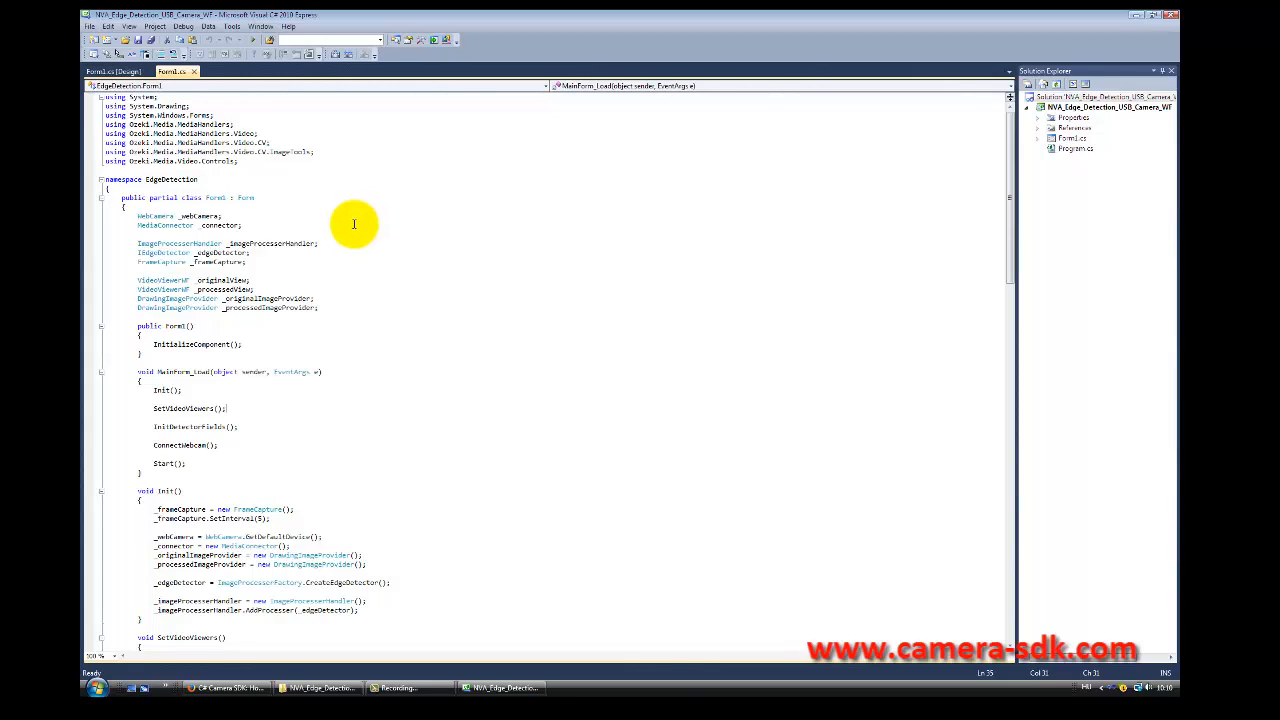
mouse_move(351, 238)
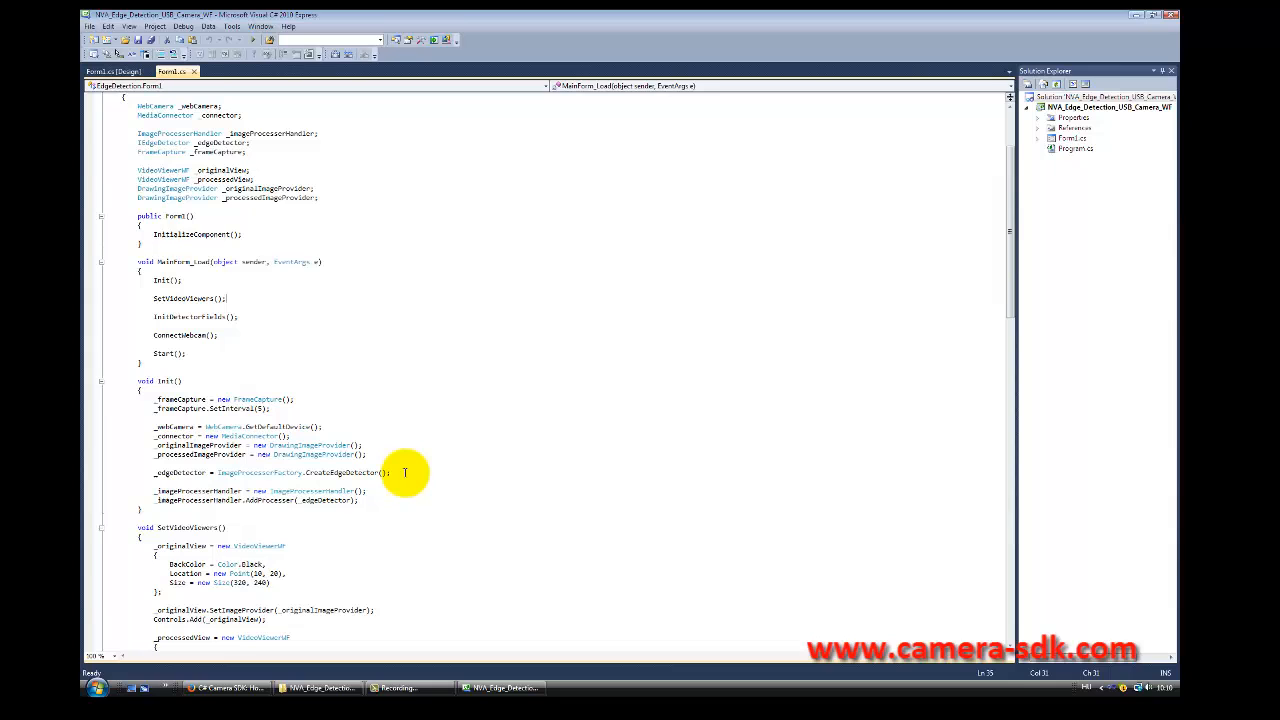
mouse_move(375, 461)
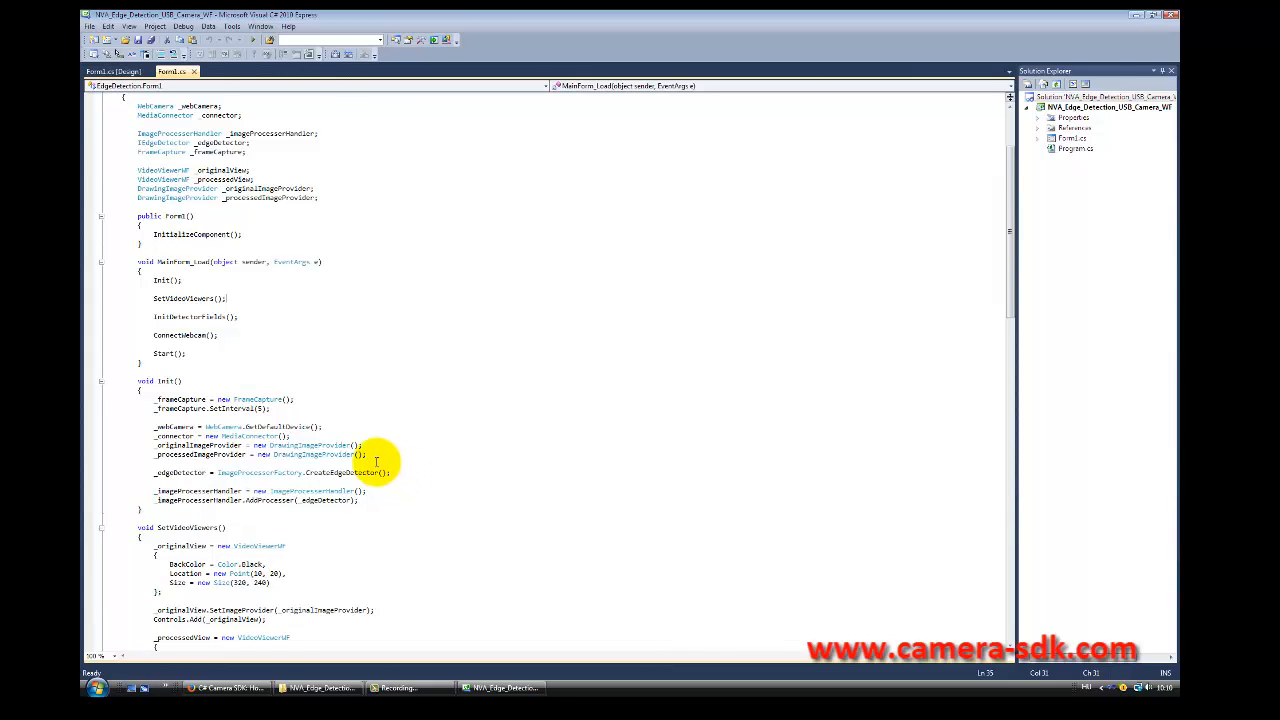
scroll(down, 3)
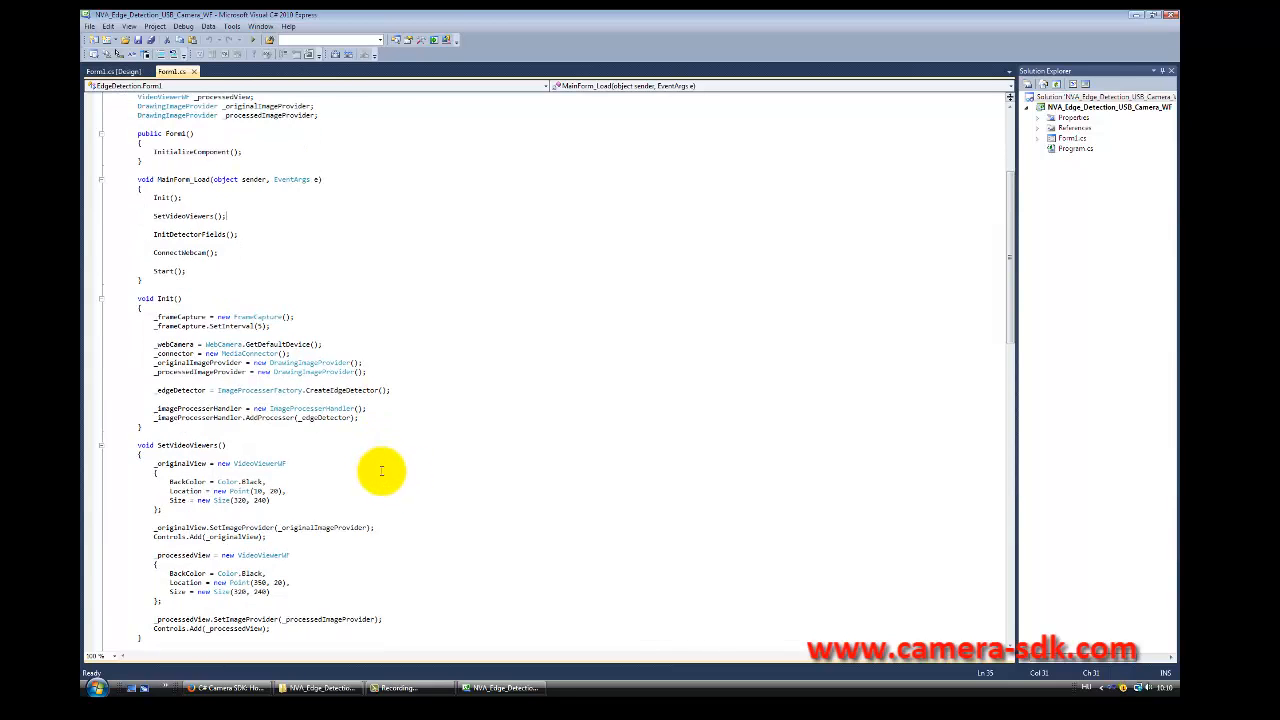
scroll(down, 3)
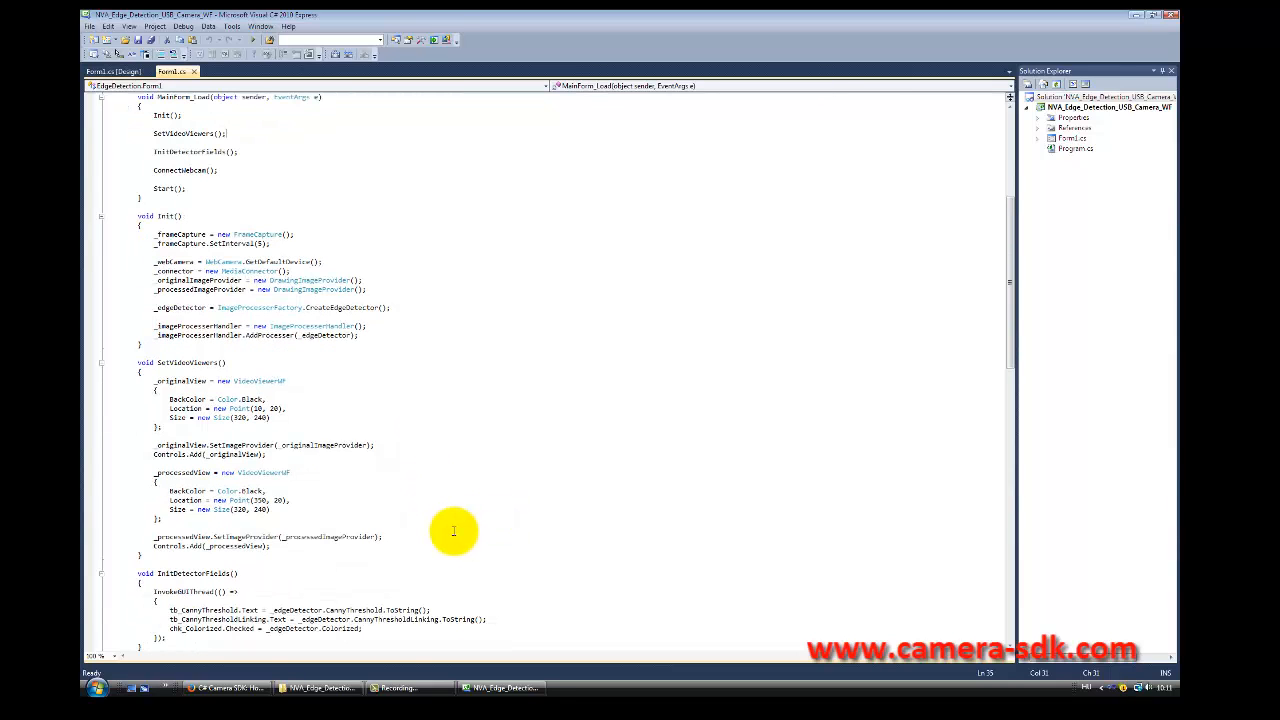
scroll(down, 3)
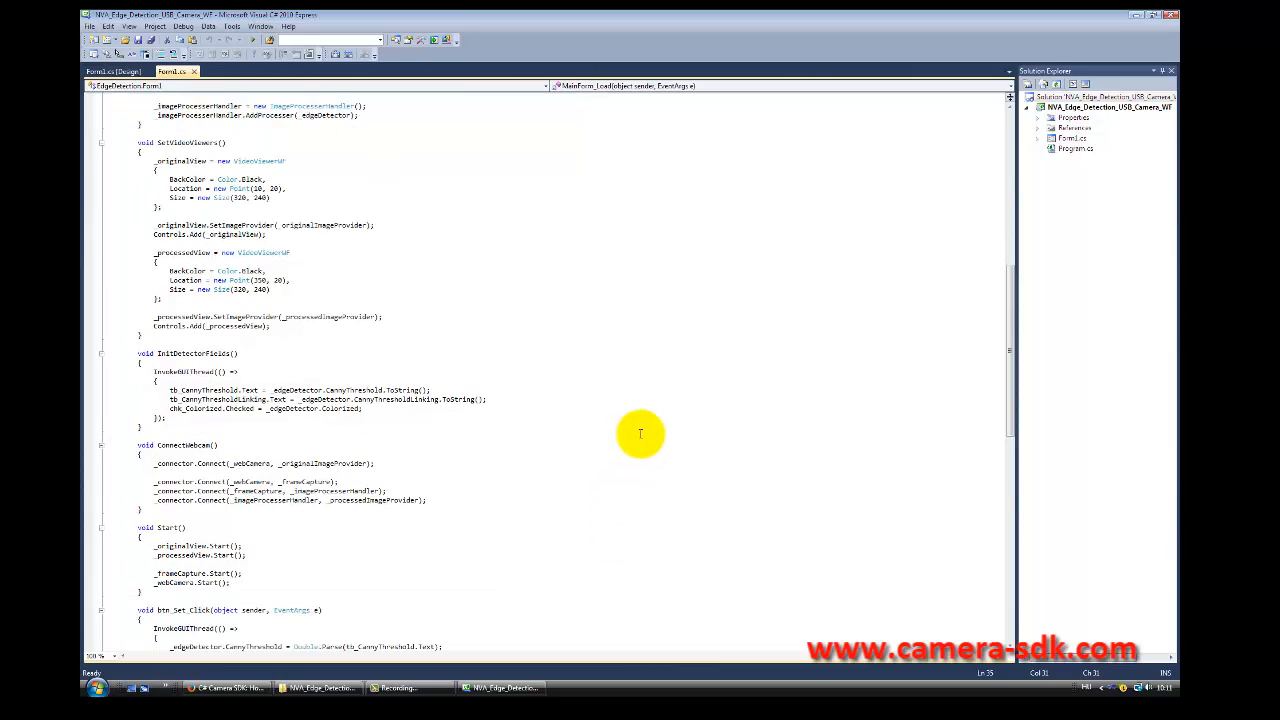
mouse_move(636, 424)
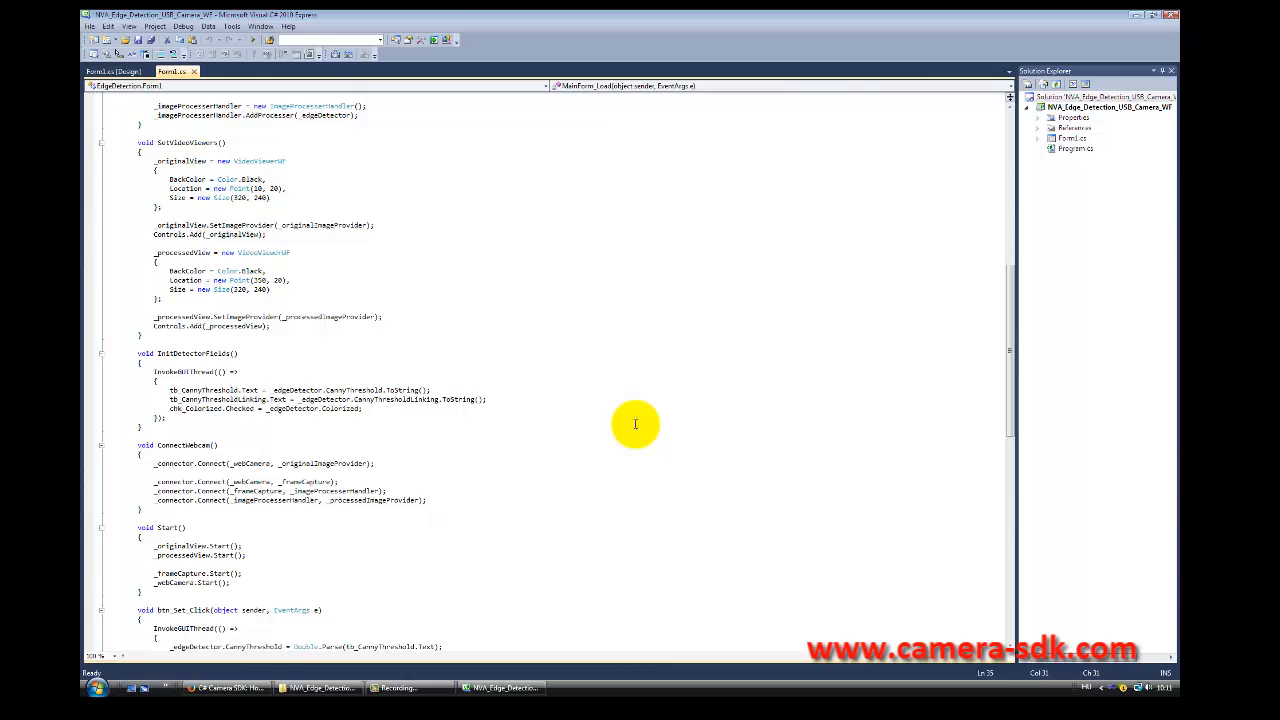
mouse_move(617, 517)
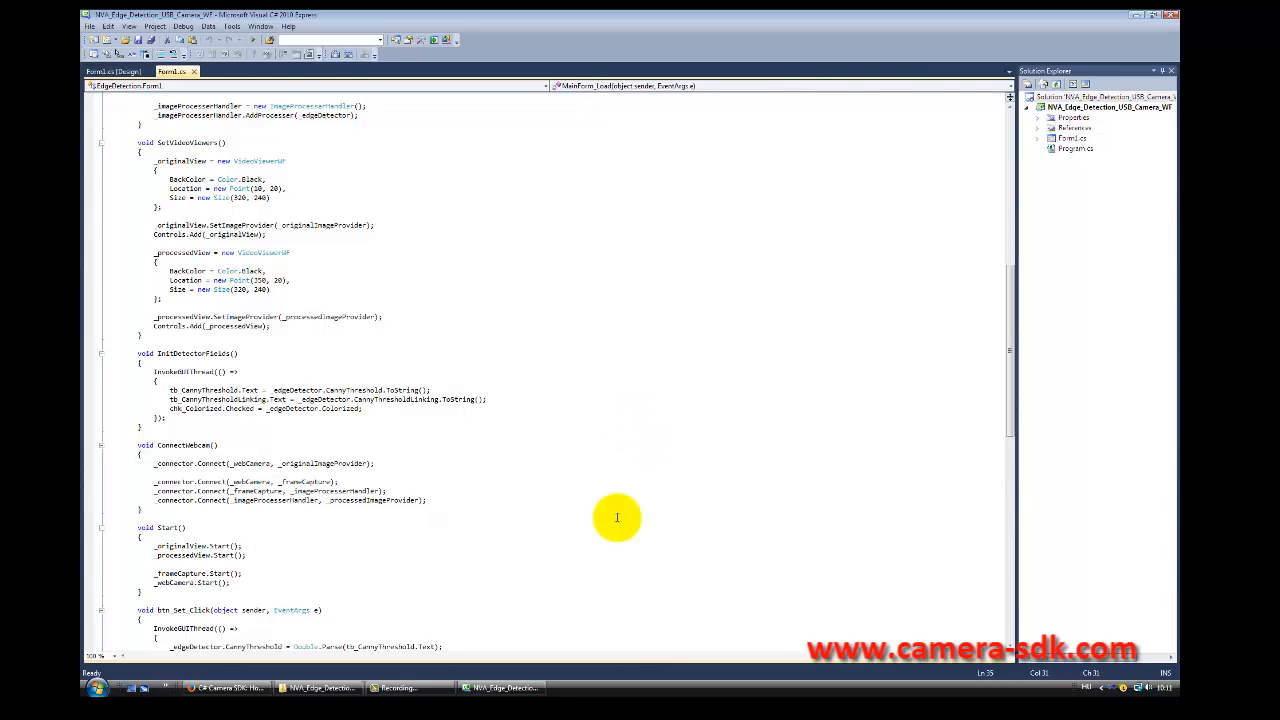
scroll(down, 3)
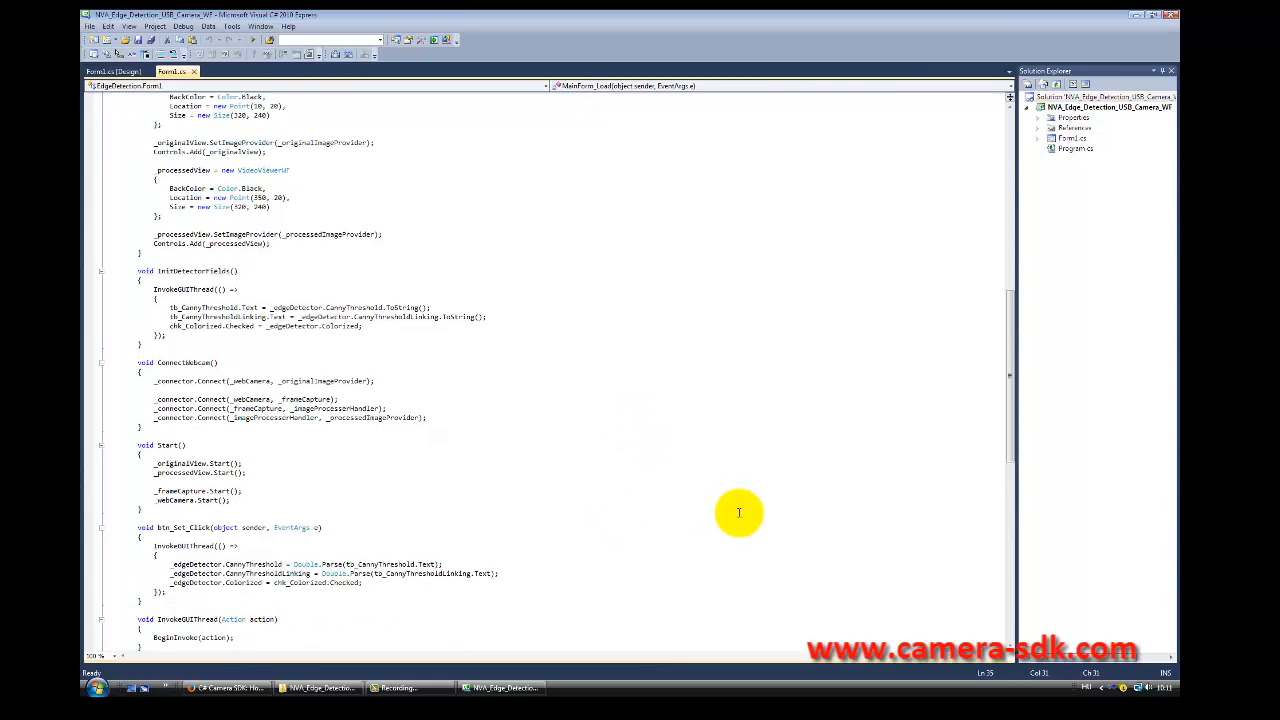
mouse_move(672, 515)
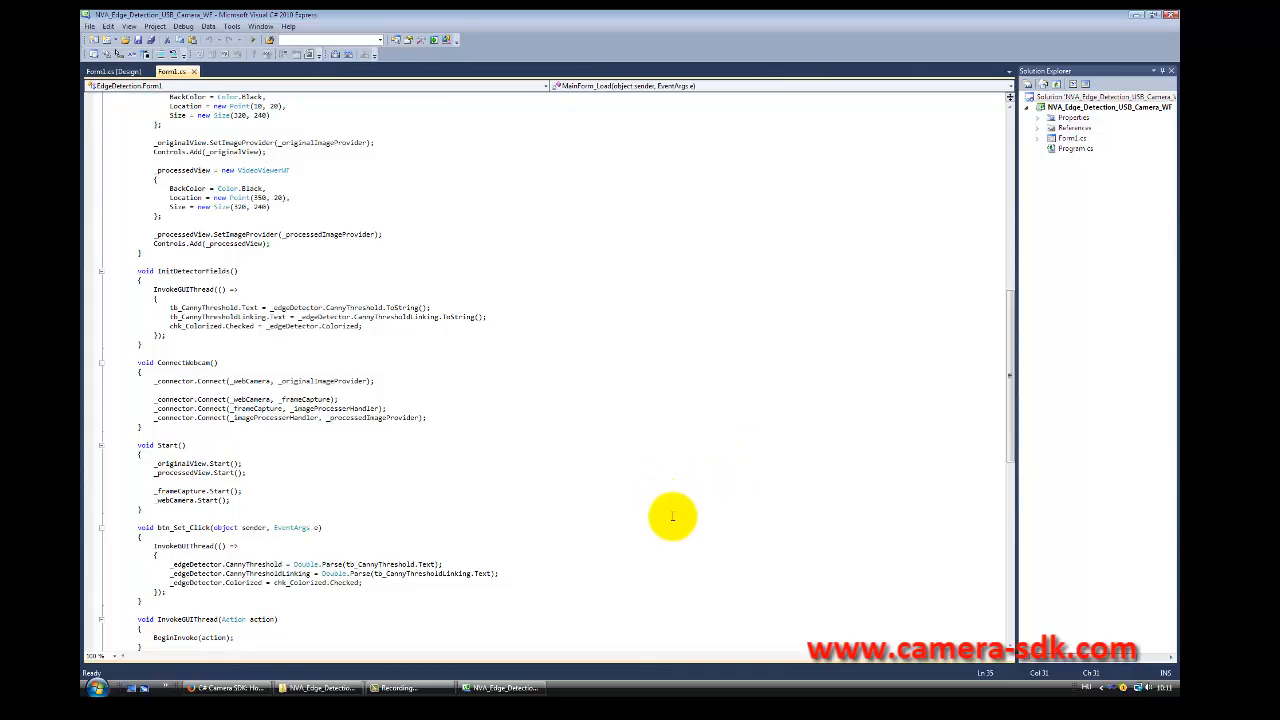
mouse_move(581, 382)
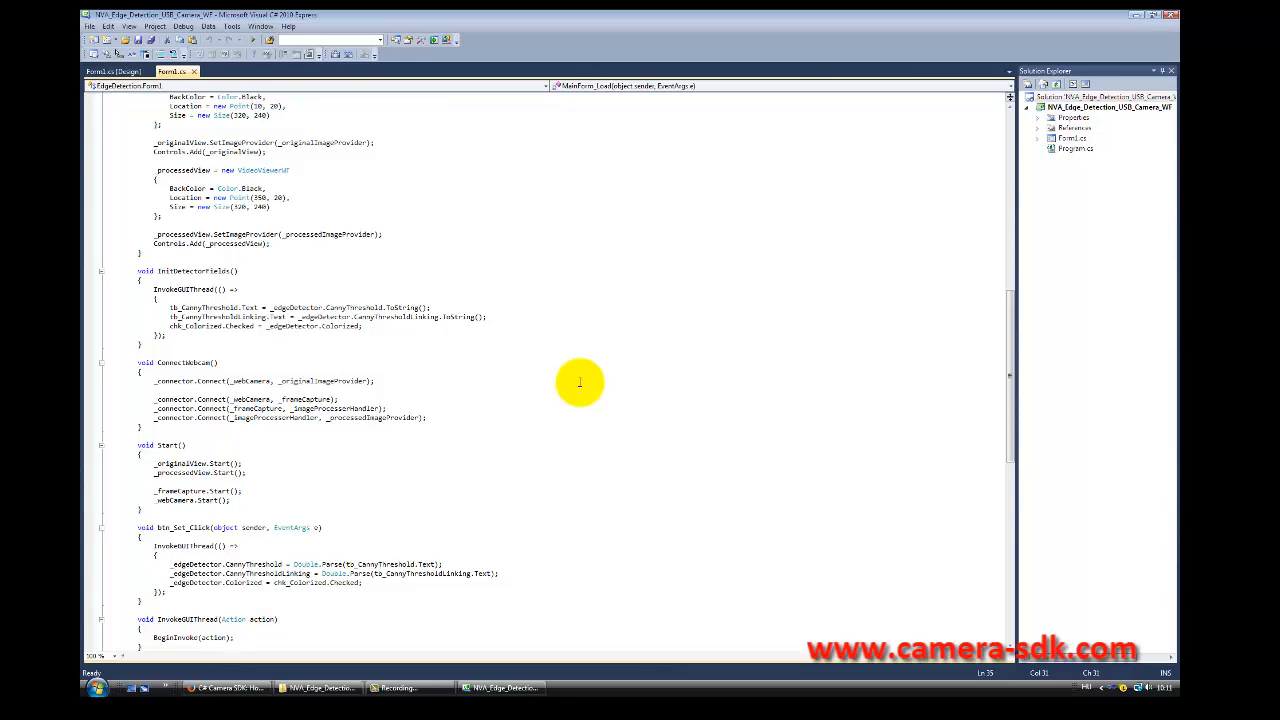
mouse_move(570, 491)
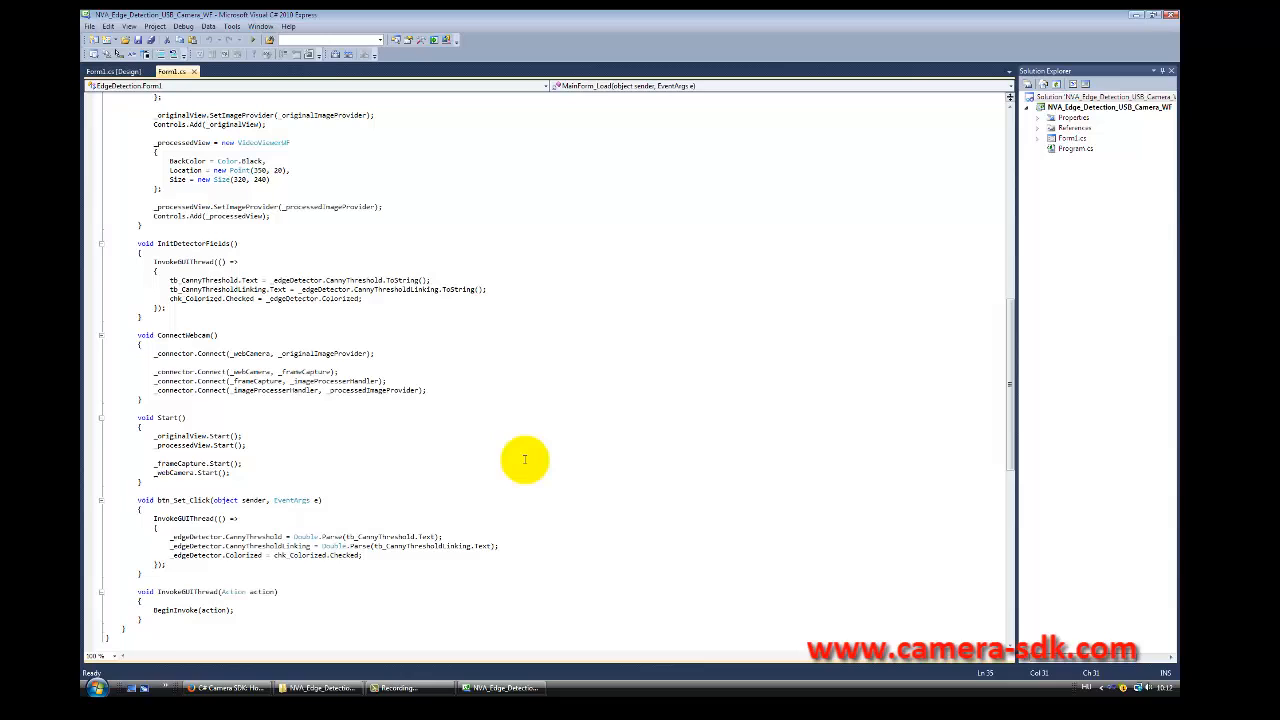
mouse_move(451, 490)
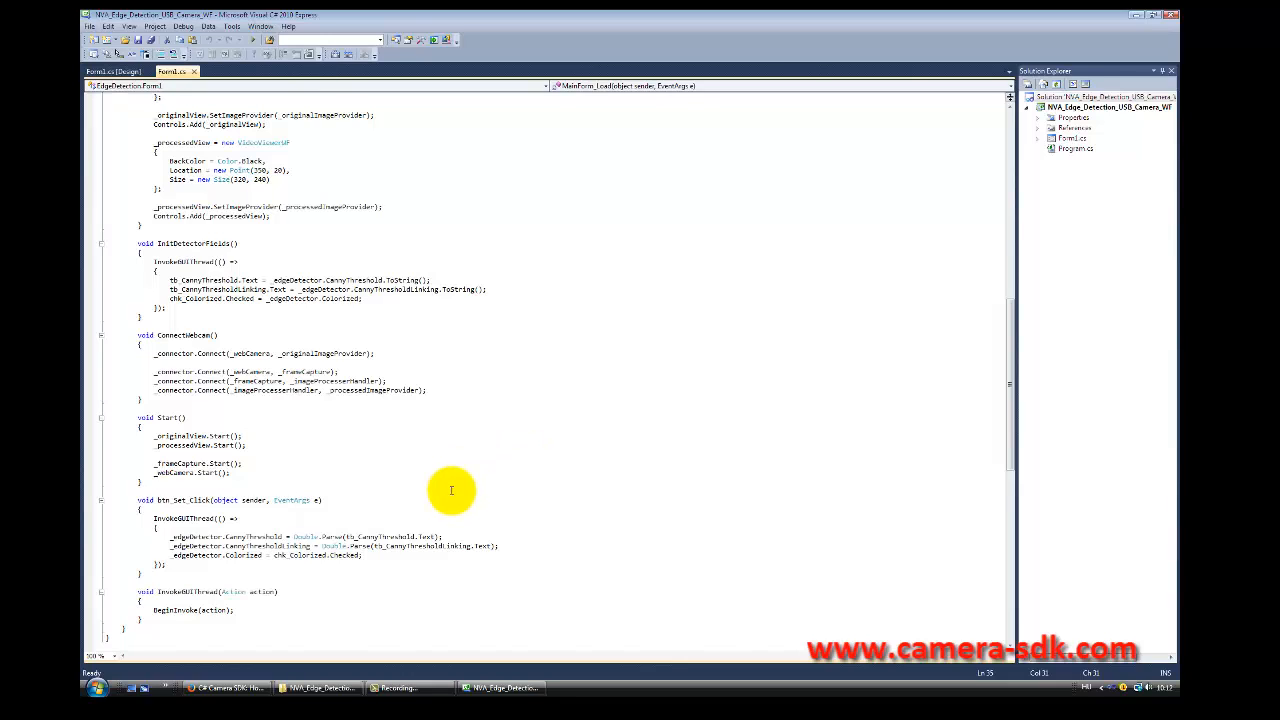
mouse_move(459, 515)
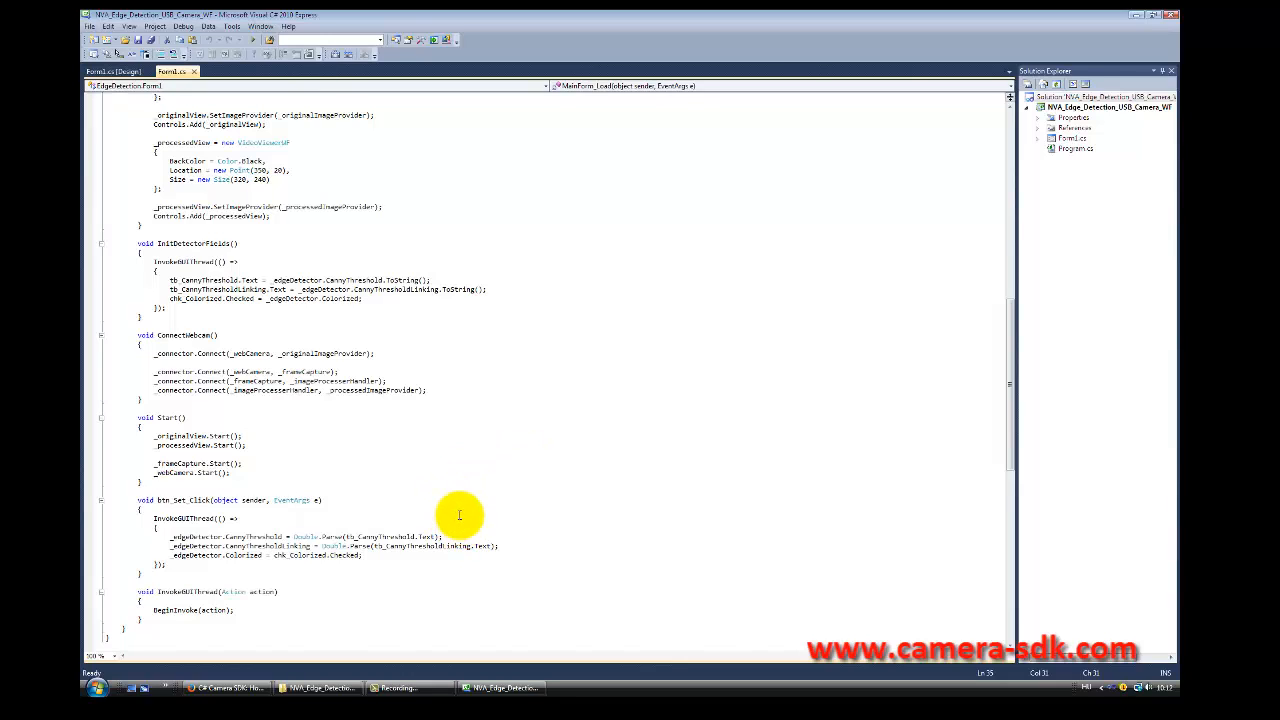
mouse_move(382, 487)
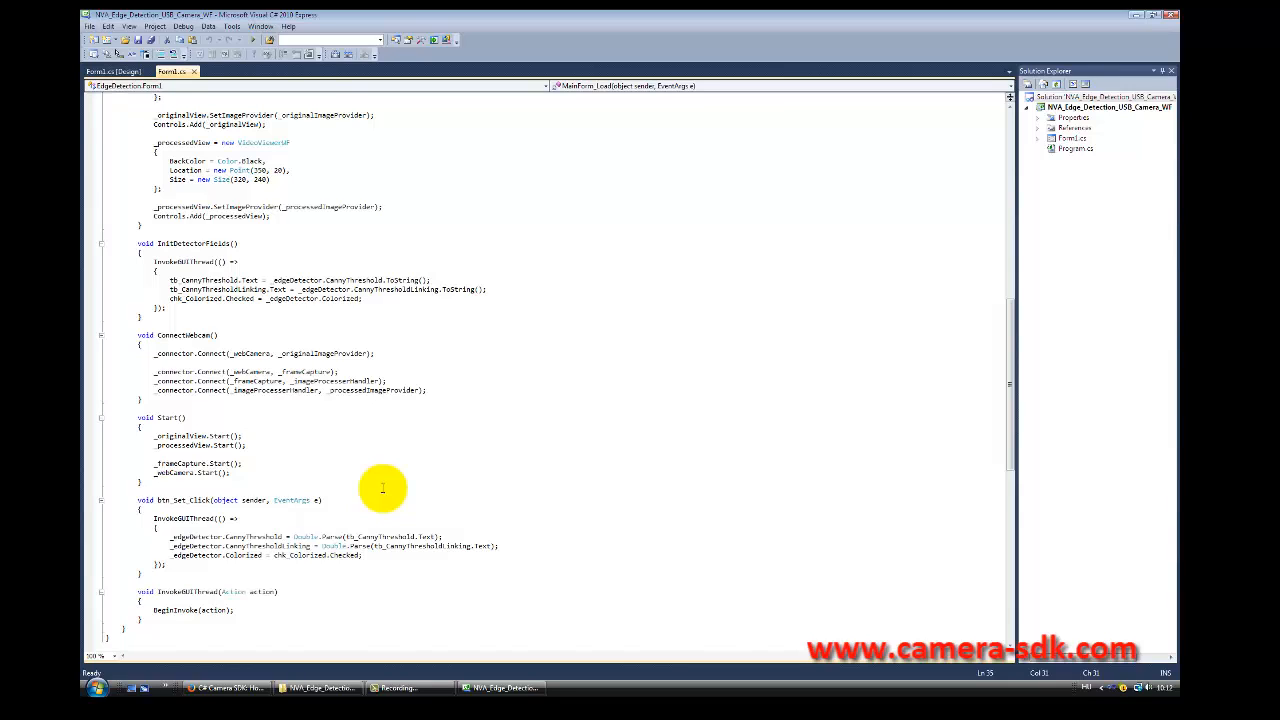
mouse_move(382, 486)
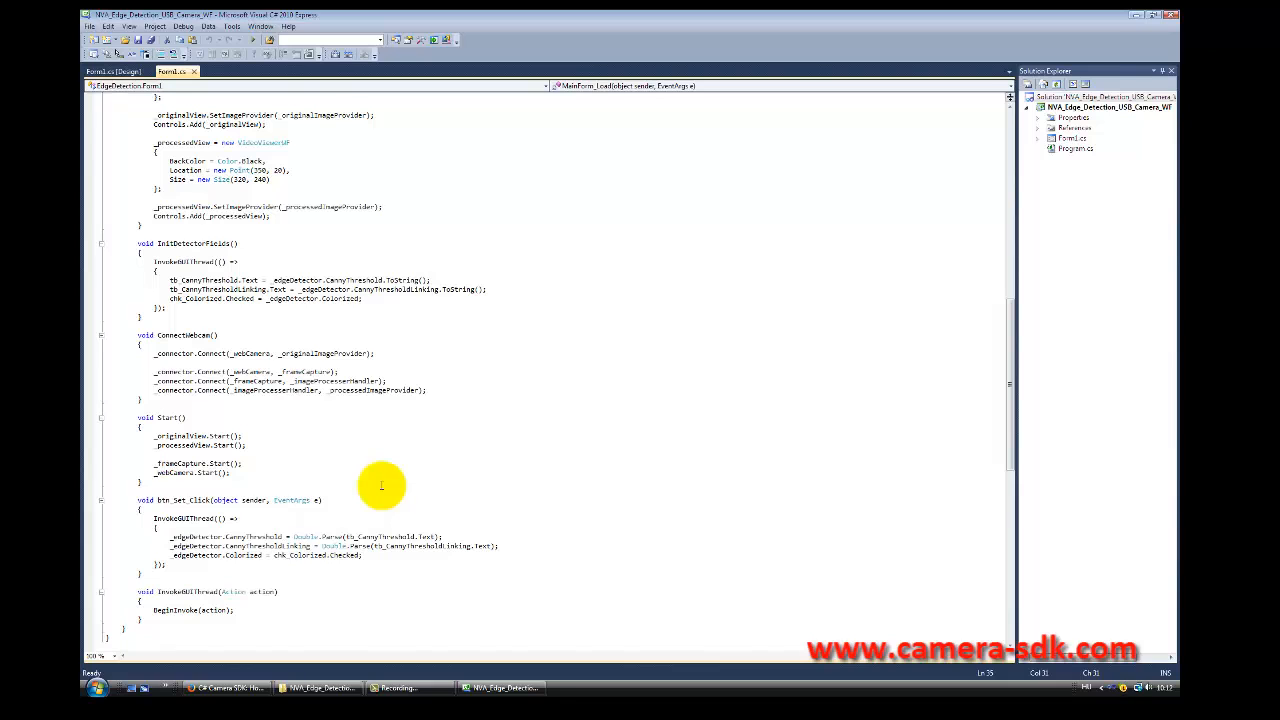
mouse_move(380, 485)
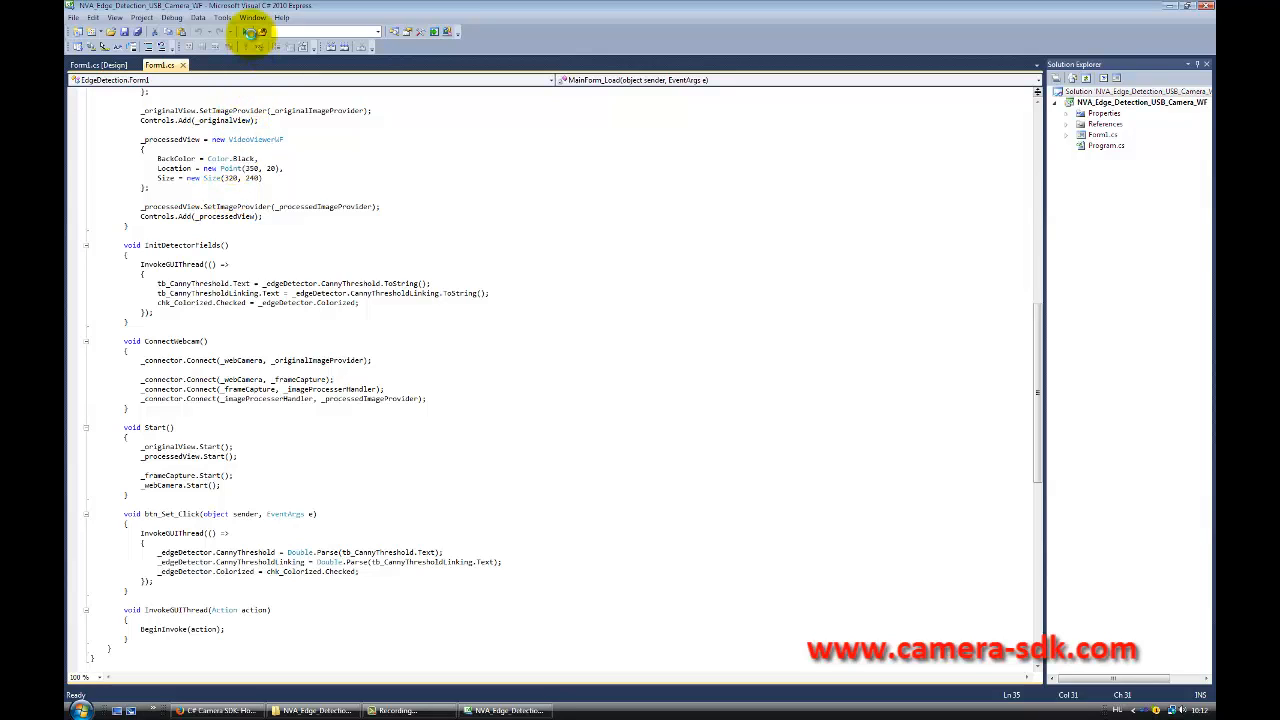
mouse_move(248, 46)
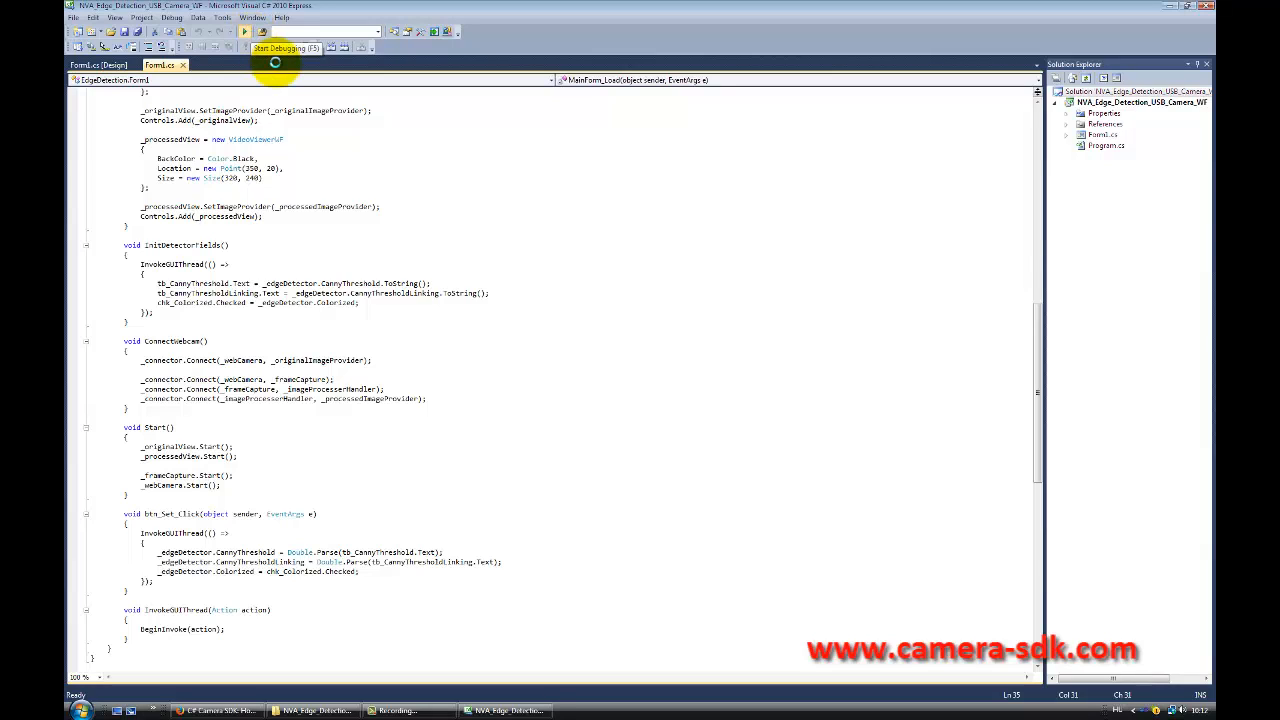
Start debugging to run the edge detection app showing webcam image and edges
click(245, 45)
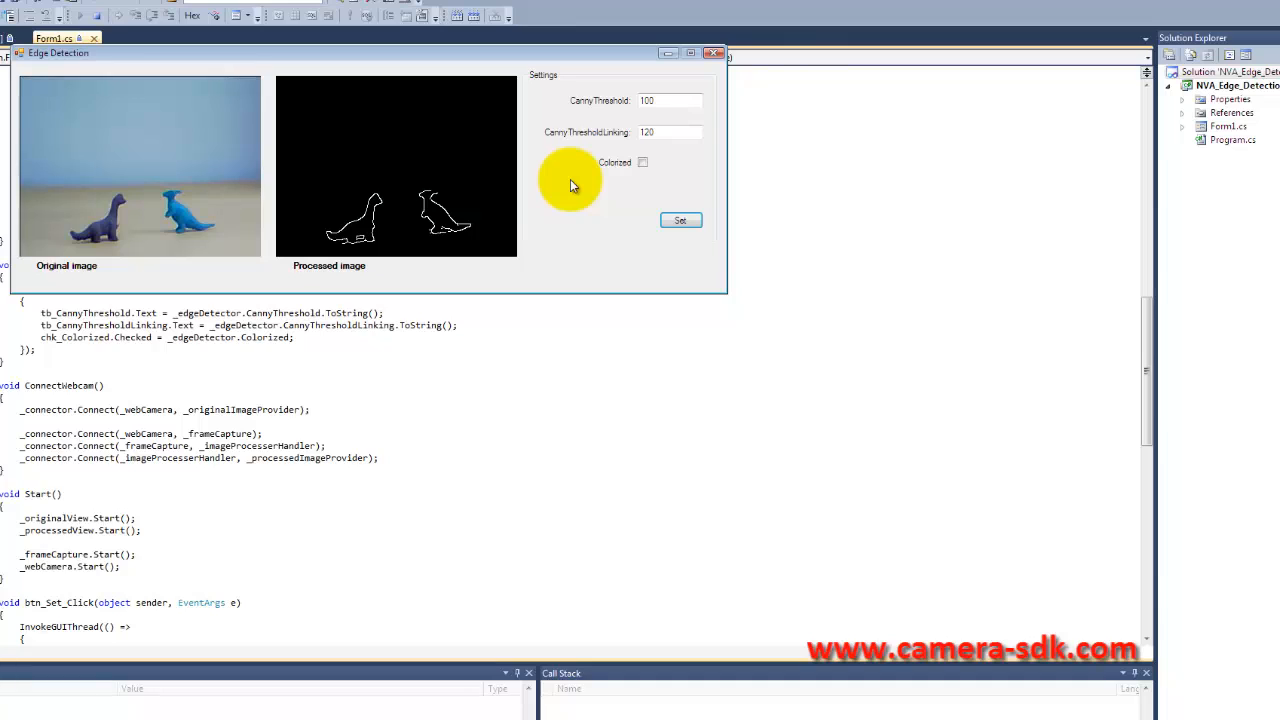
mouse_move(250, 150)
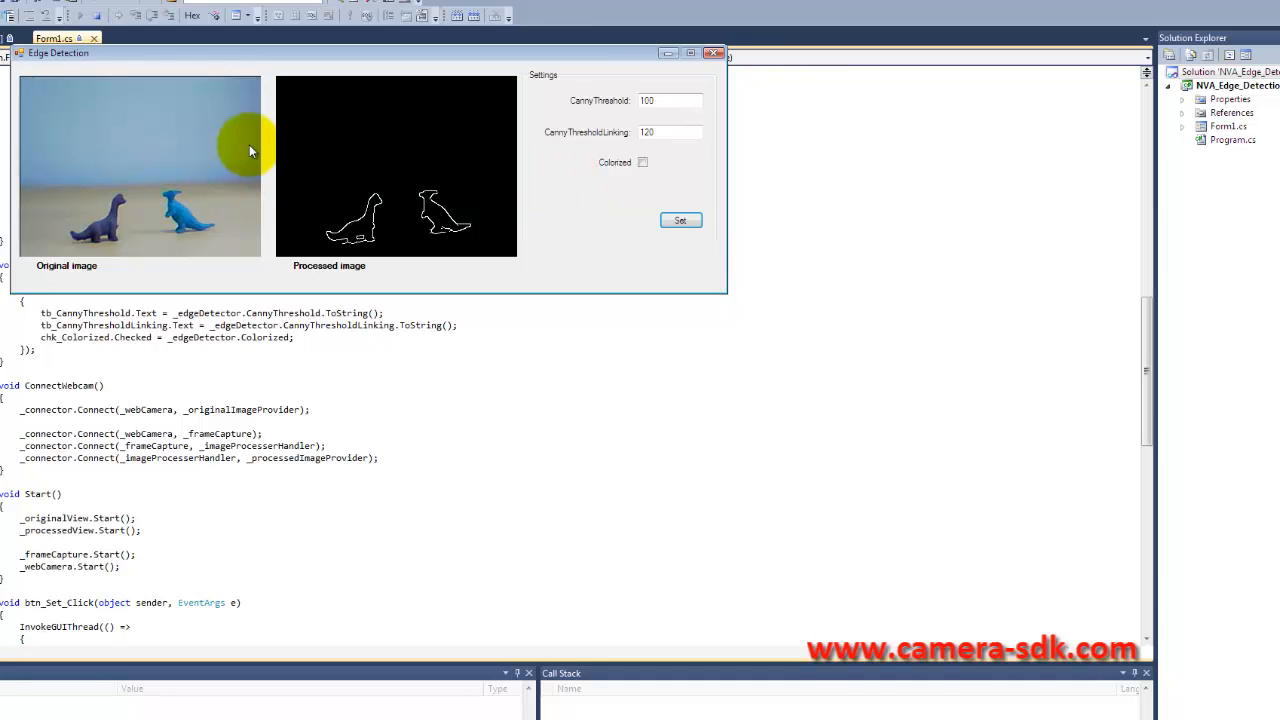
mouse_move(528, 193)
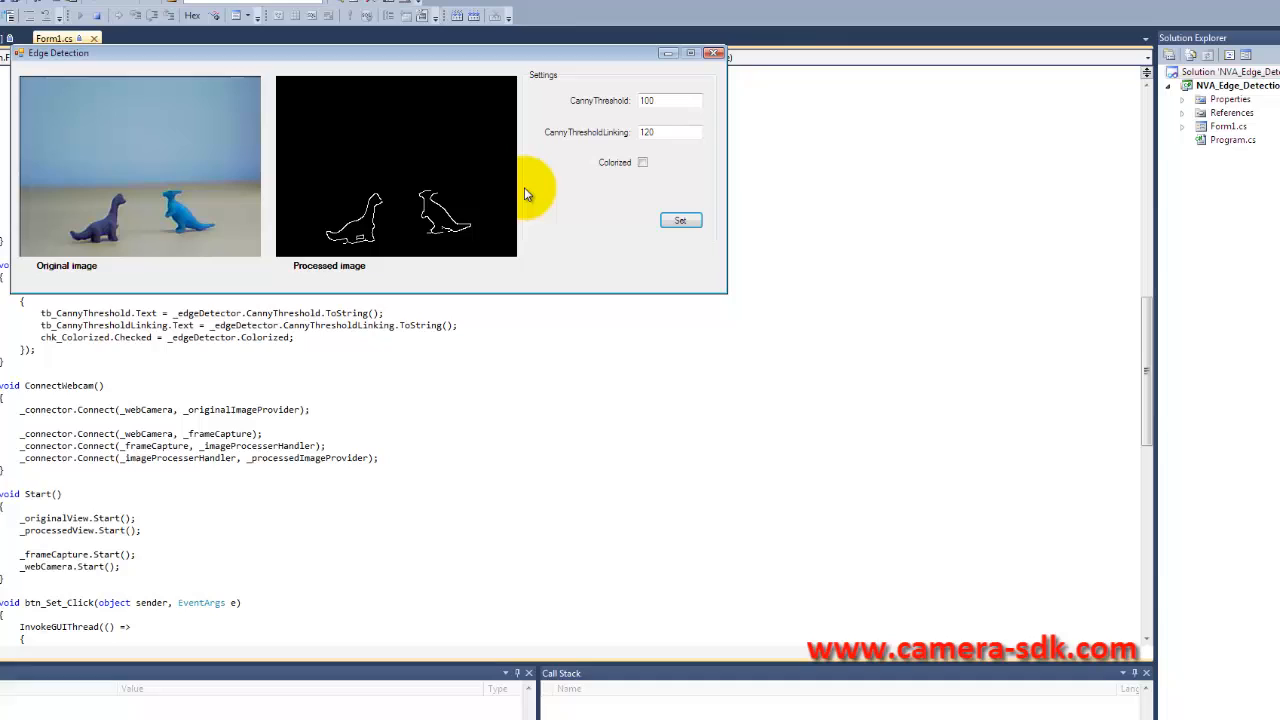
mouse_move(535, 196)
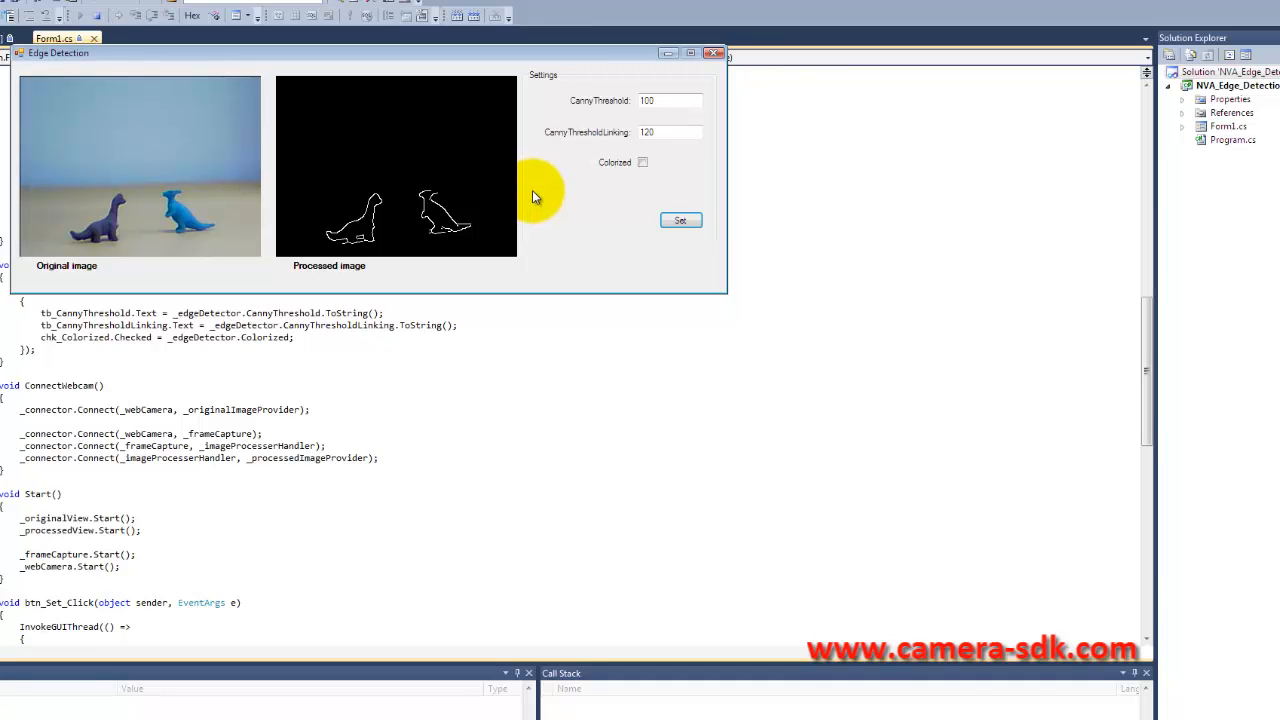
mouse_move(570, 217)
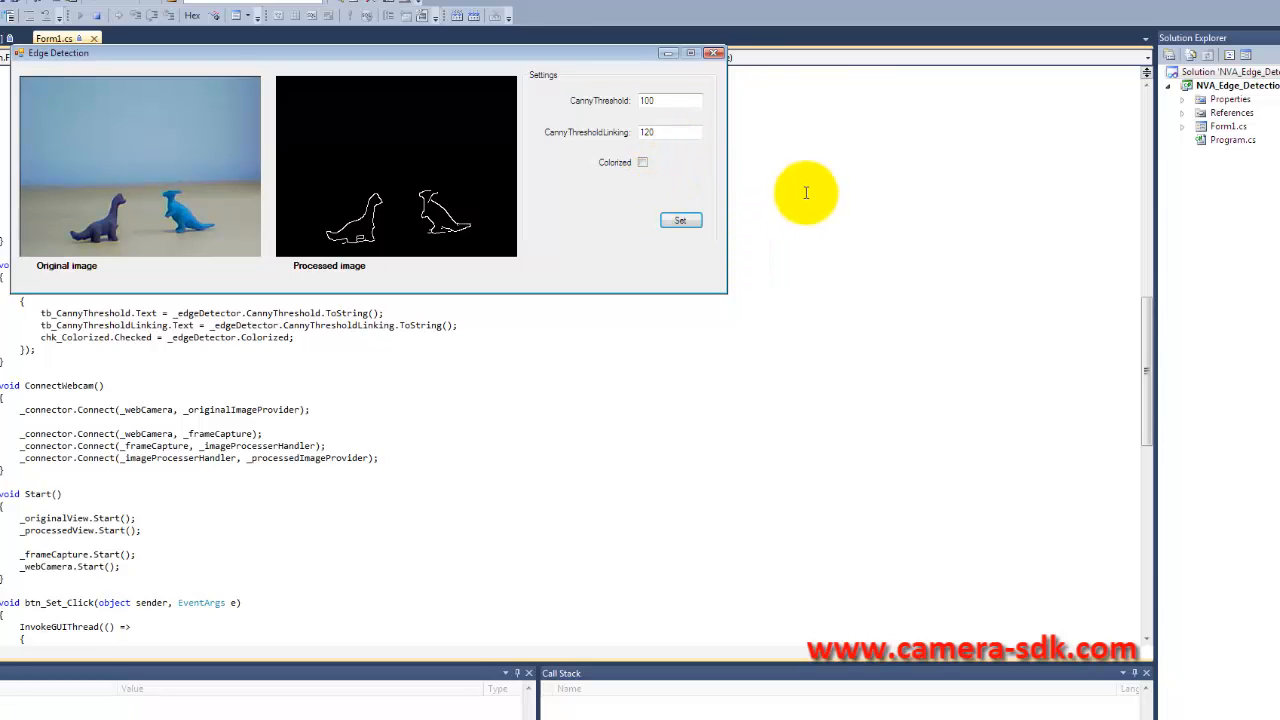
mouse_move(736, 166)
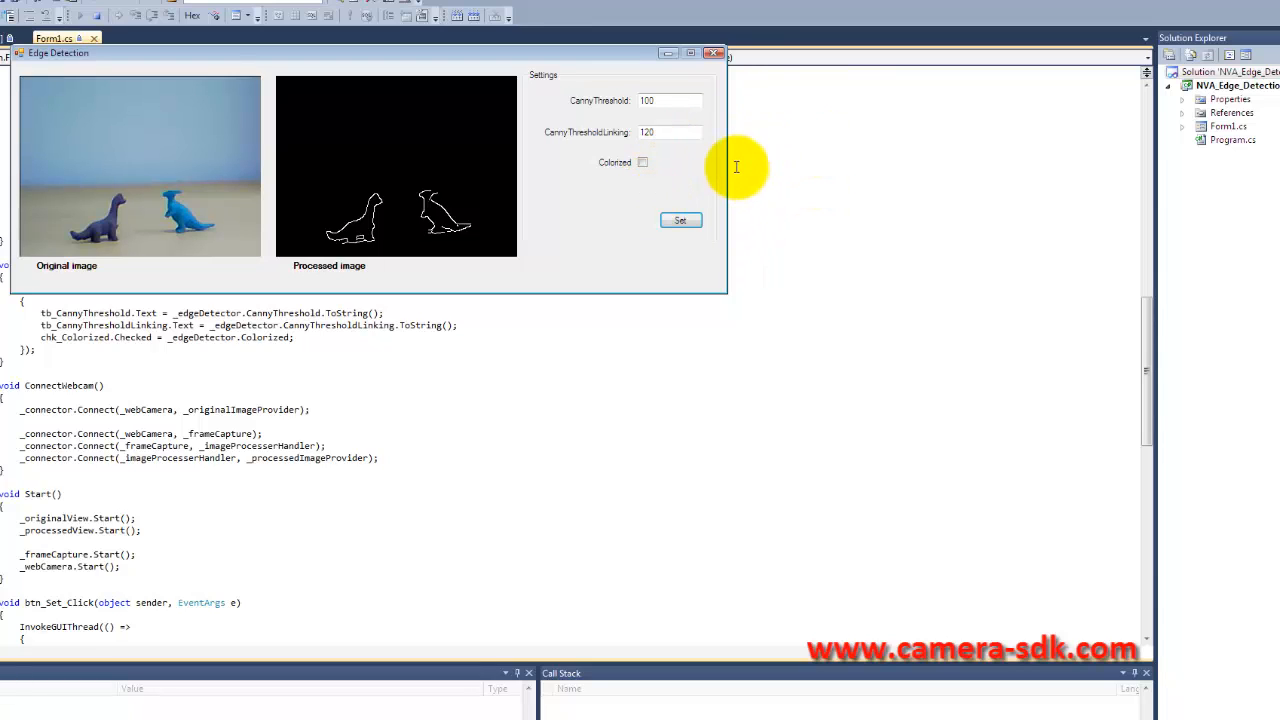
mouse_move(740, 80)
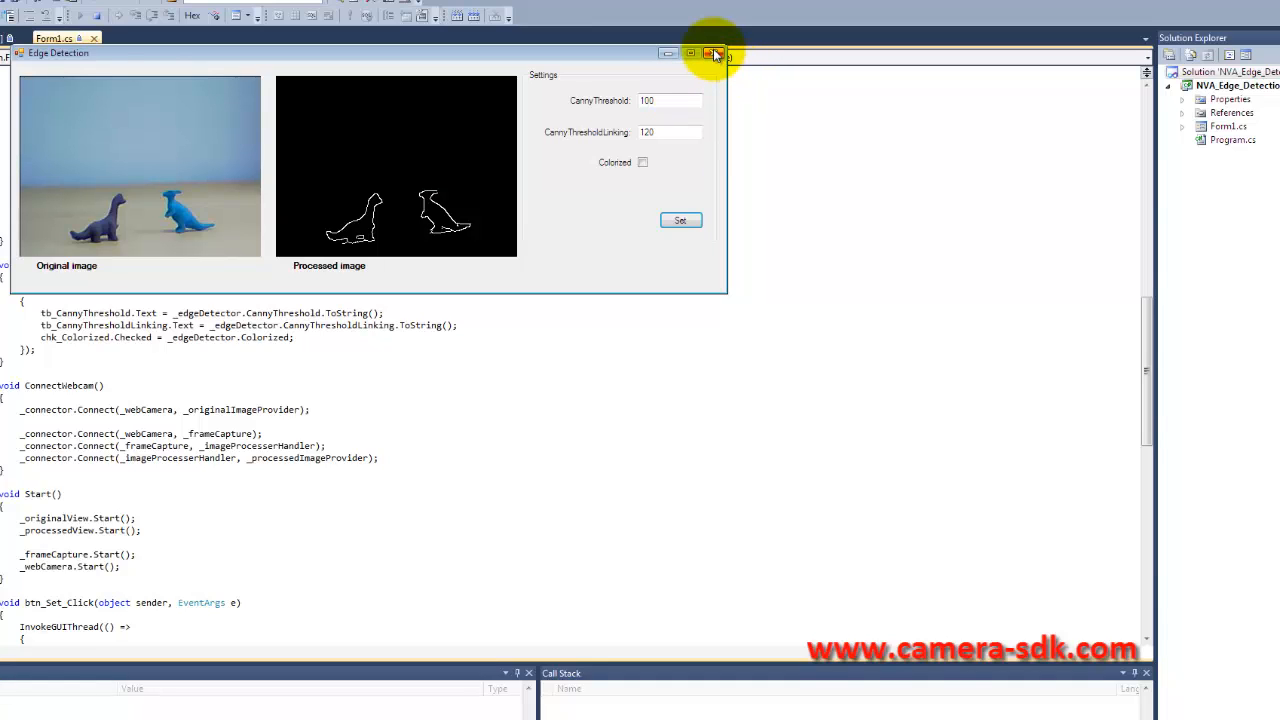
mouse_move(714, 54)
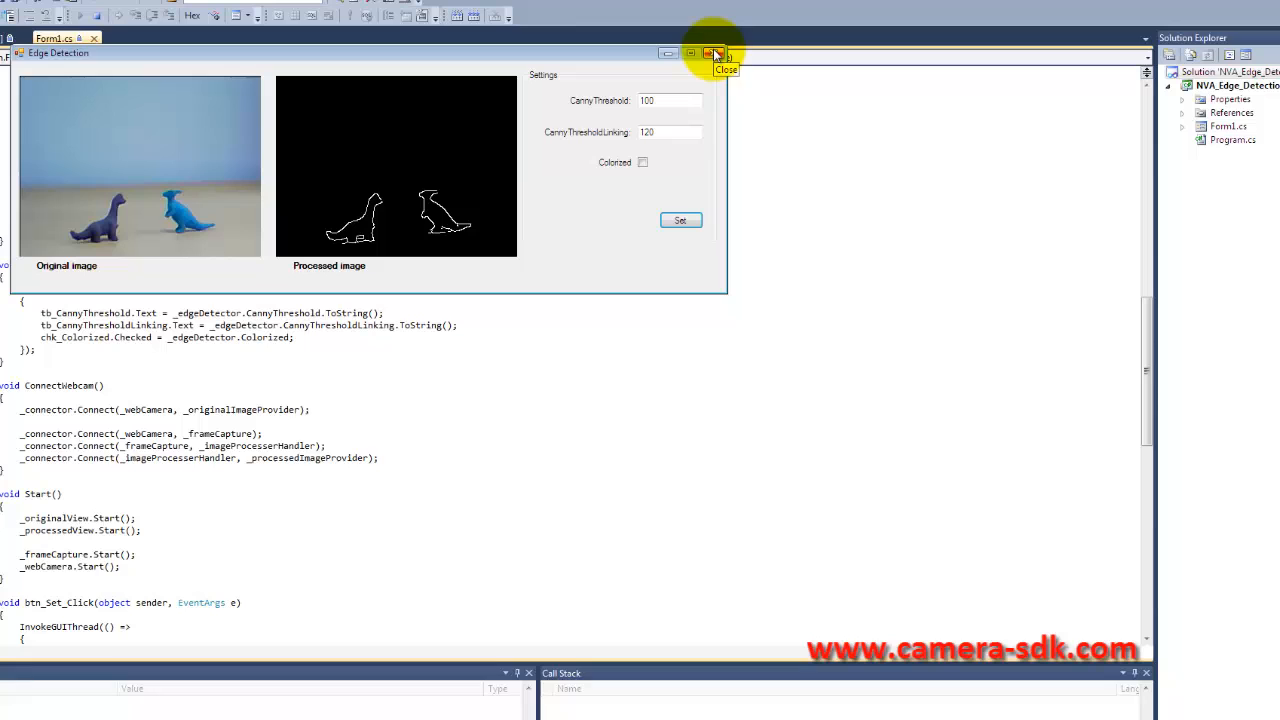